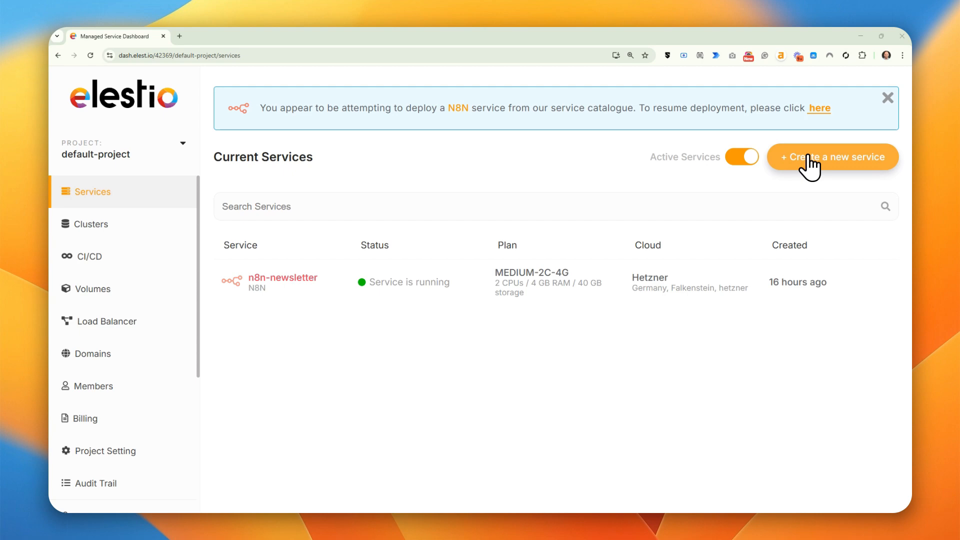
Start a new service and filter the catalogue for n8n.
{"action": "left_click", "coordinate": [832, 156]}
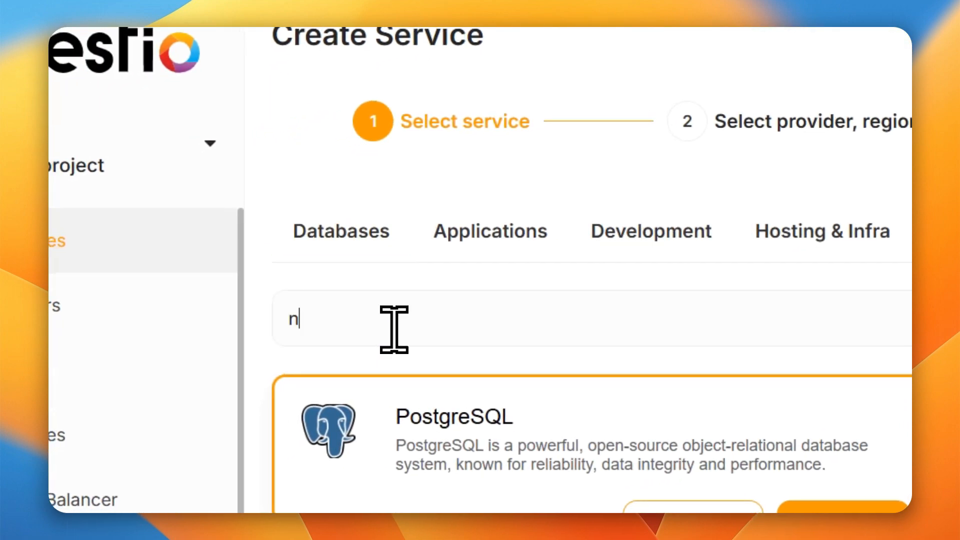
{"action": "type", "text": "8n"}
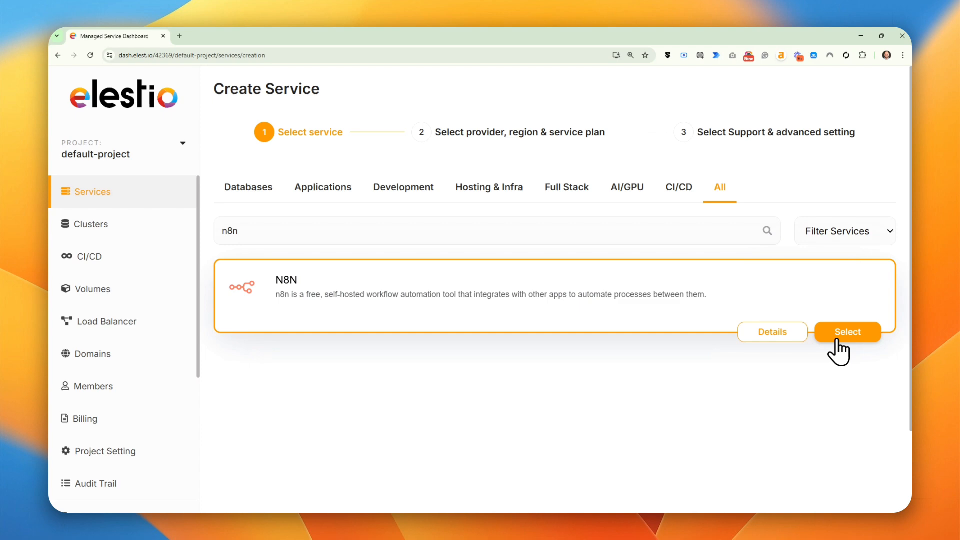
Select N8N, compare providers and settle on Hetzner Falkenstein with the MEDIUM-2C-4G plan.
{"action": "left_click", "coordinate": [847, 332]}
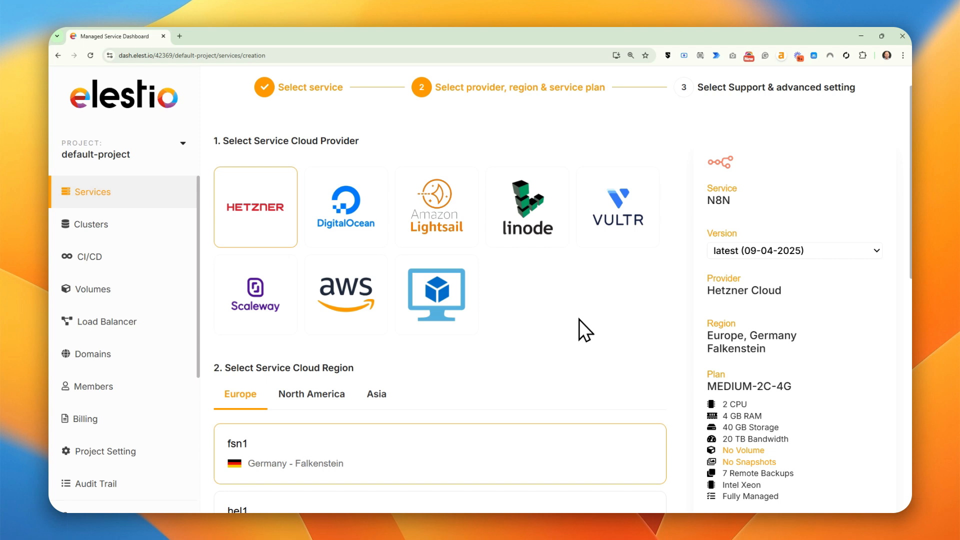
{"action": "mouse_move", "coordinate": [257, 226]}
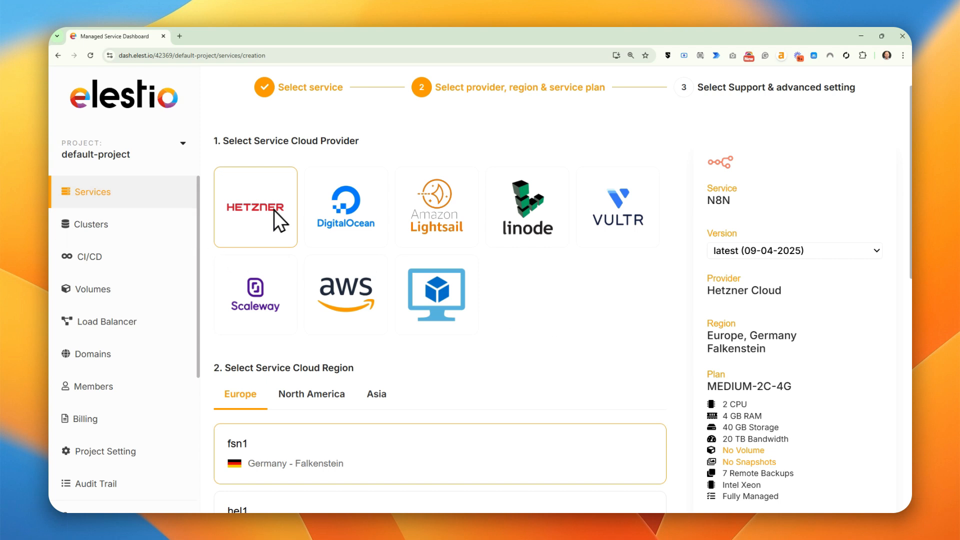
{"action": "scroll", "scroll_direction": "down", "scroll_amount": 3}
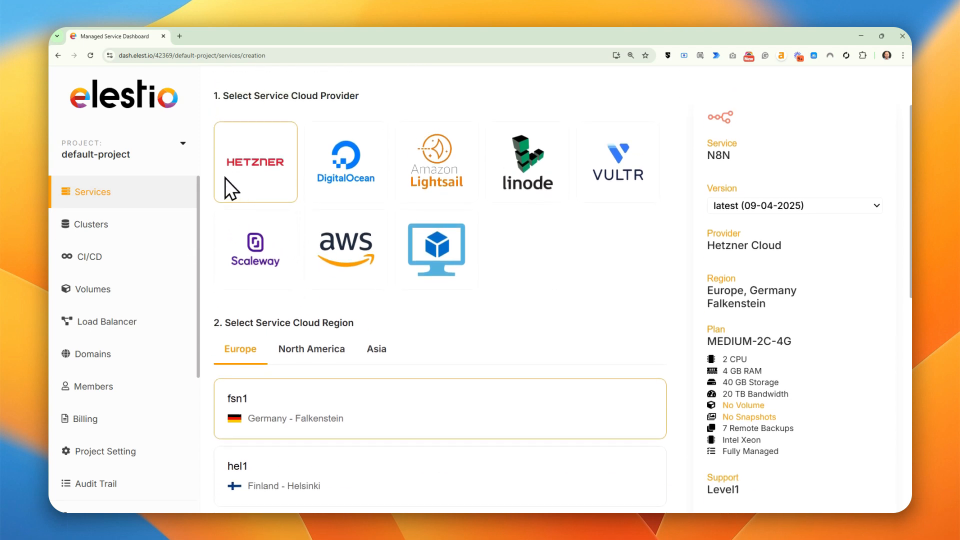
{"action": "mouse_move", "coordinate": [254, 212]}
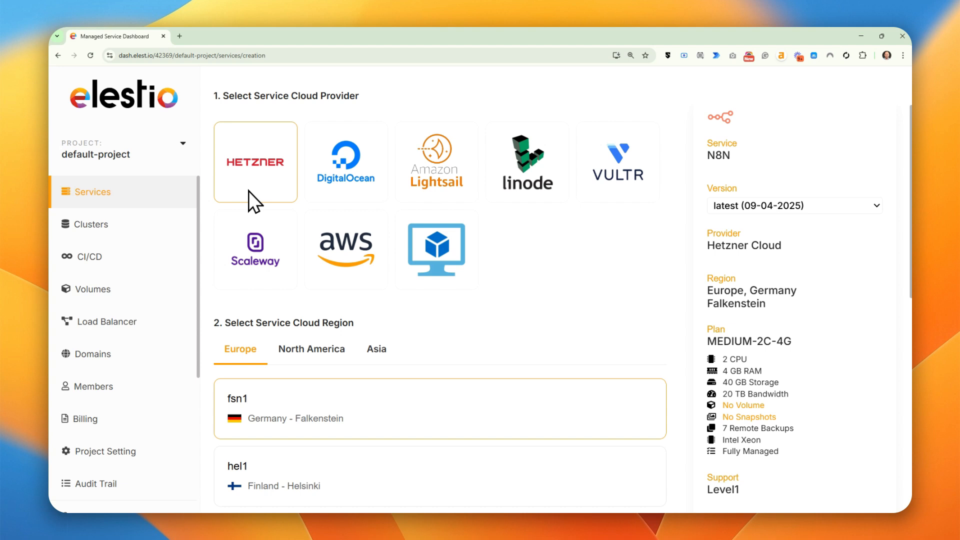
{"action": "scroll", "scroll_direction": "down", "scroll_amount": 3}
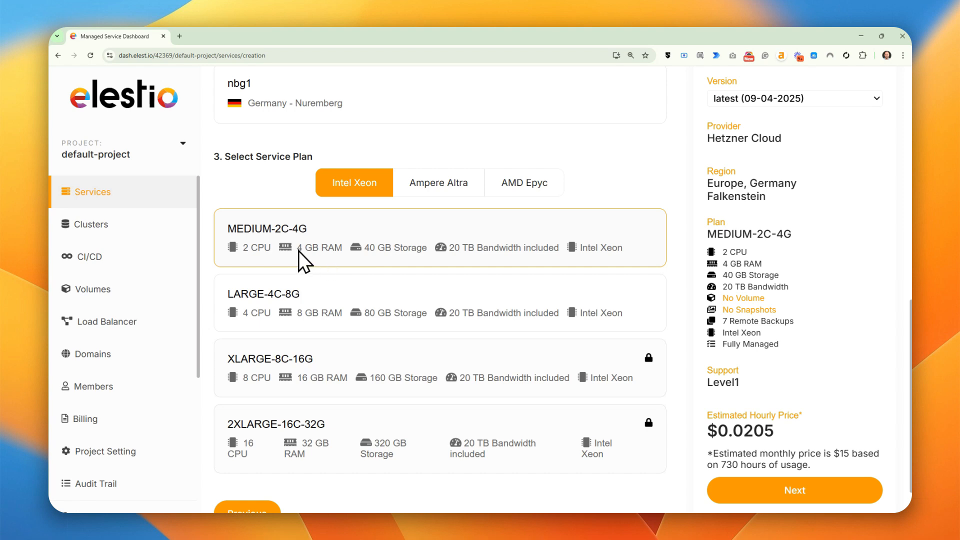
{"action": "scroll", "scroll_direction": "down", "scroll_amount": 3}
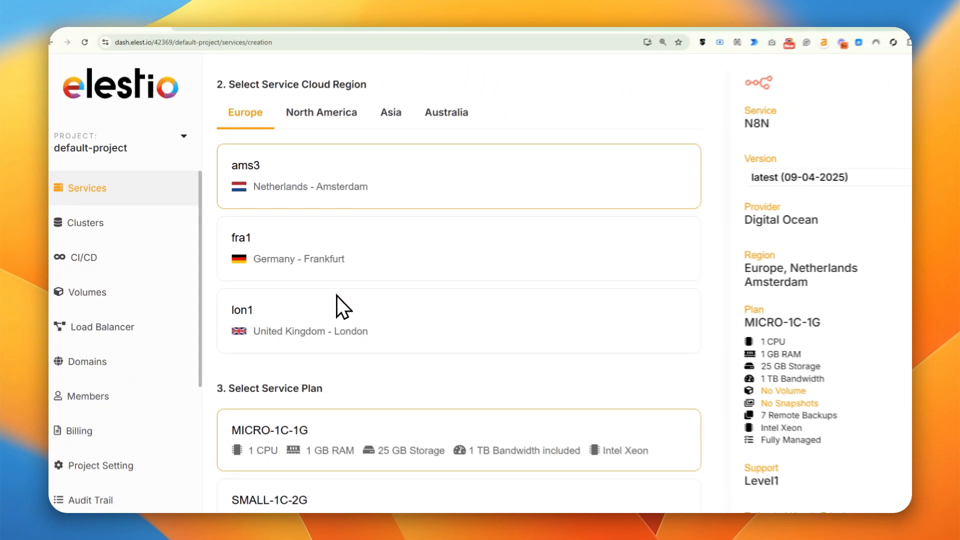
{"action": "scroll", "scroll_direction": "down", "scroll_amount": 3}
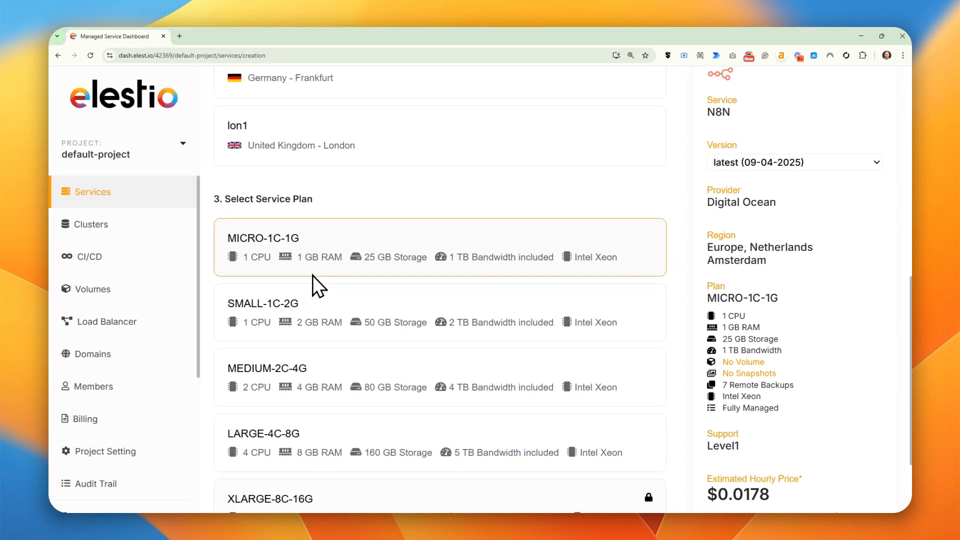
{"action": "scroll", "scroll_direction": "down", "scroll_amount": 3}
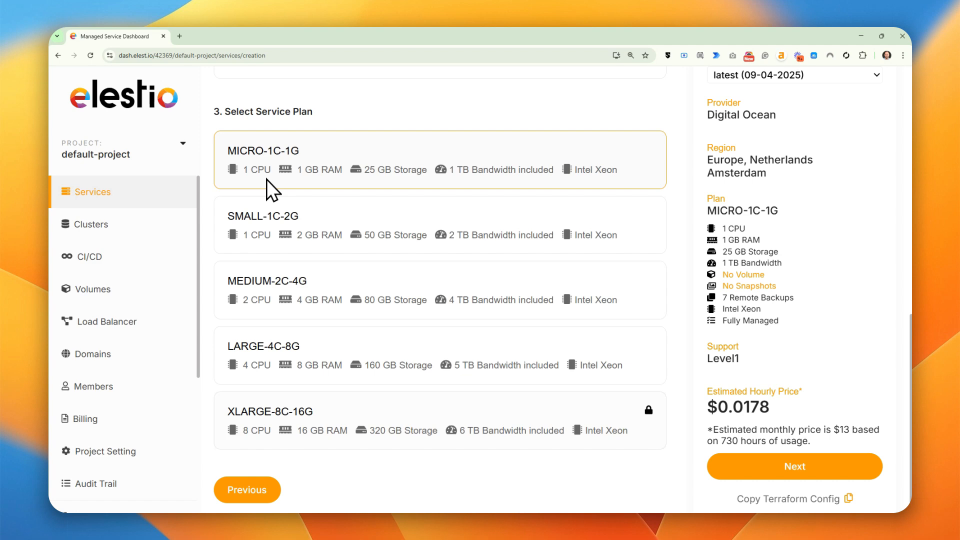
{"action": "mouse_move", "coordinate": [311, 188]}
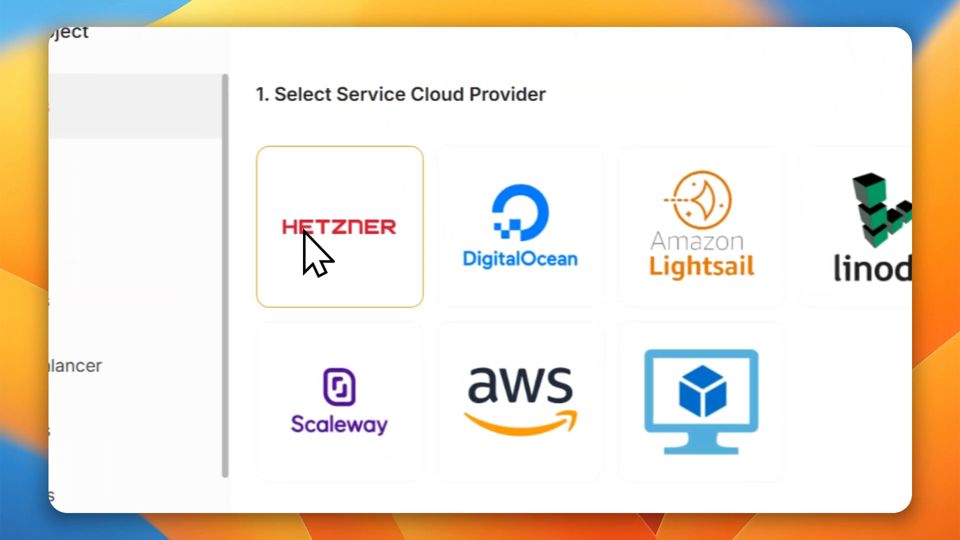
{"action": "left_click", "coordinate": [340, 228]}
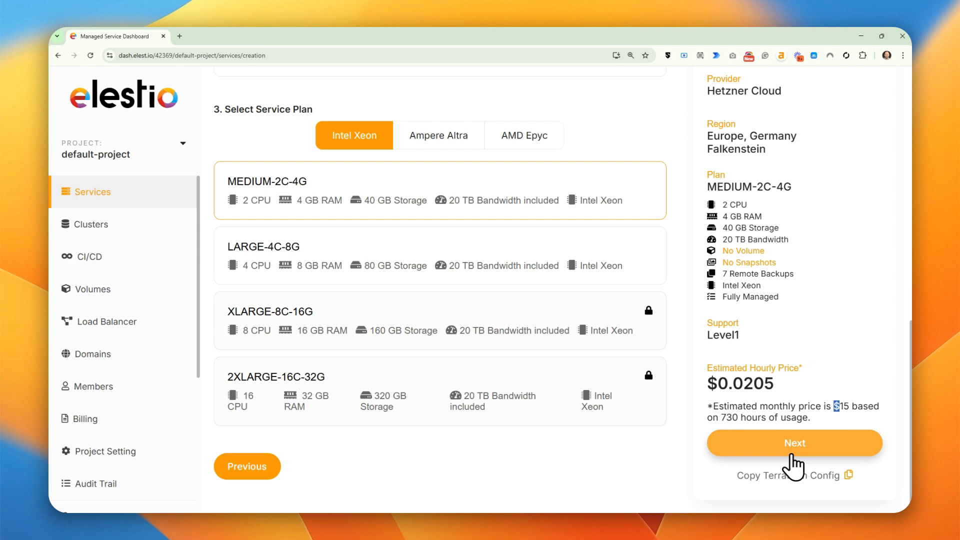
Name the service n8n-demo, keep Level 1 support and create the service.
{"action": "left_click", "coordinate": [794, 443]}
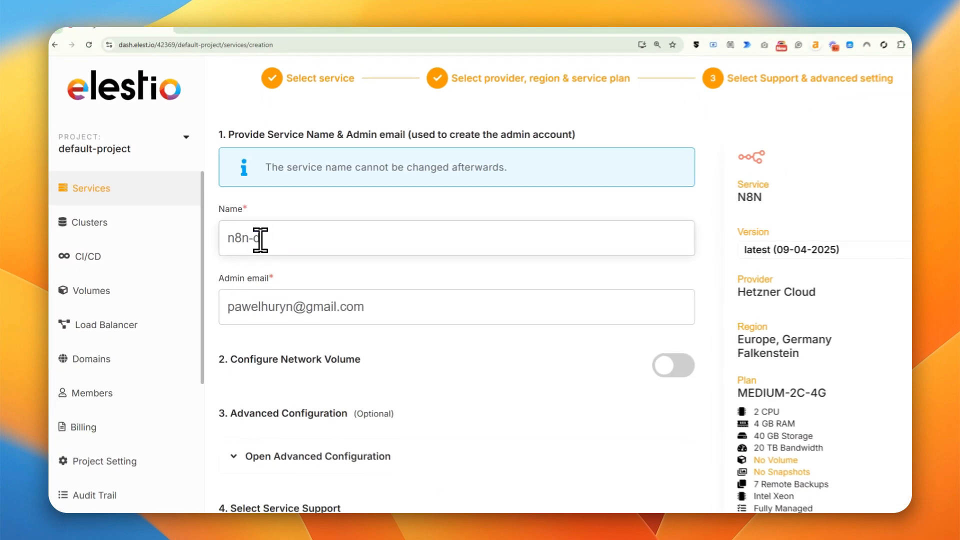
{"action": "type", "text": "demo"}
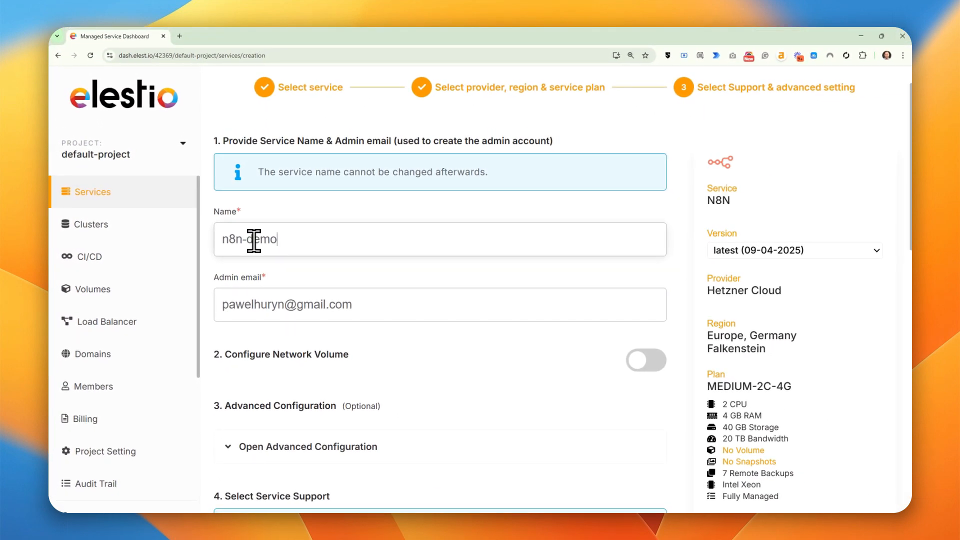
{"action": "mouse_move", "coordinate": [400, 335]}
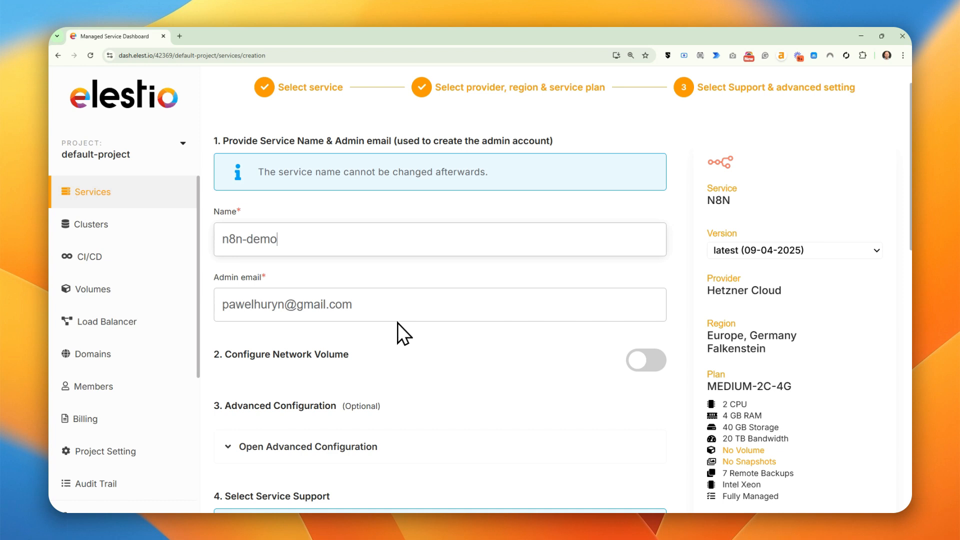
{"action": "scroll", "scroll_direction": "down", "scroll_amount": 3}
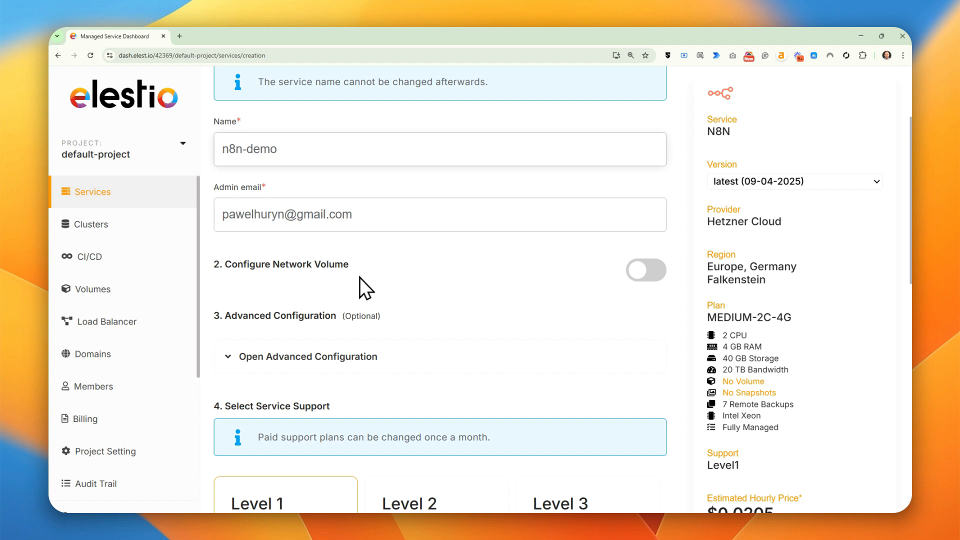
{"action": "mouse_move", "coordinate": [525, 308]}
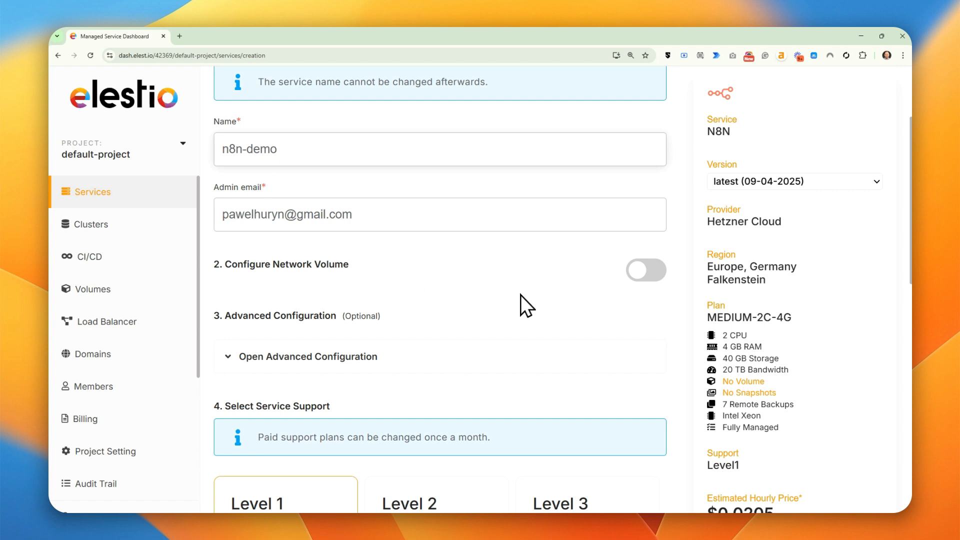
{"action": "scroll", "scroll_direction": "down", "scroll_amount": 3}
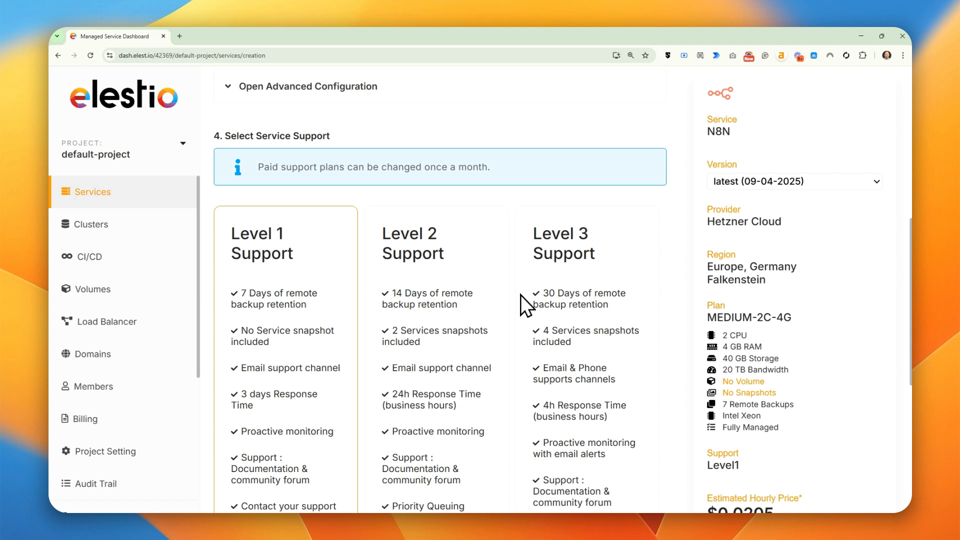
{"action": "scroll", "scroll_direction": "down", "scroll_amount": 3}
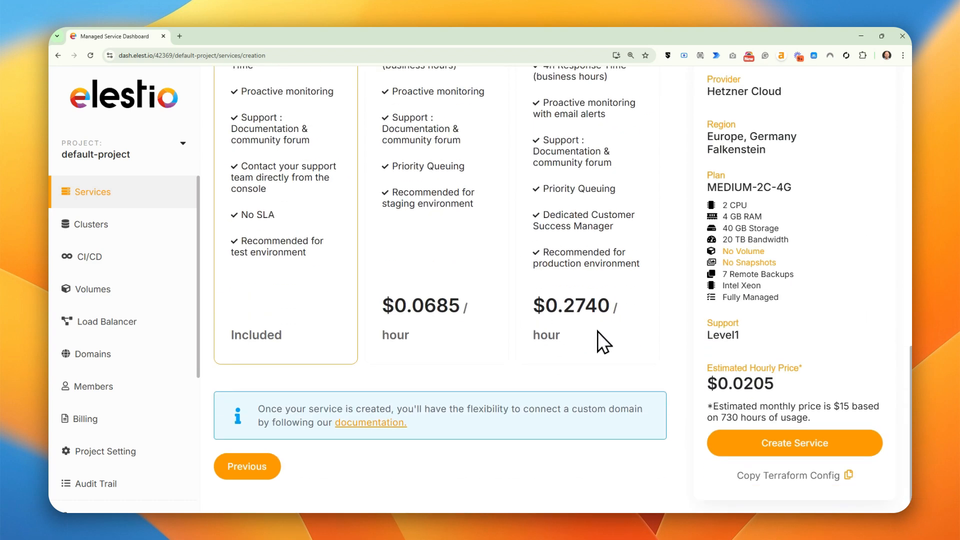
{"action": "mouse_move", "coordinate": [764, 436]}
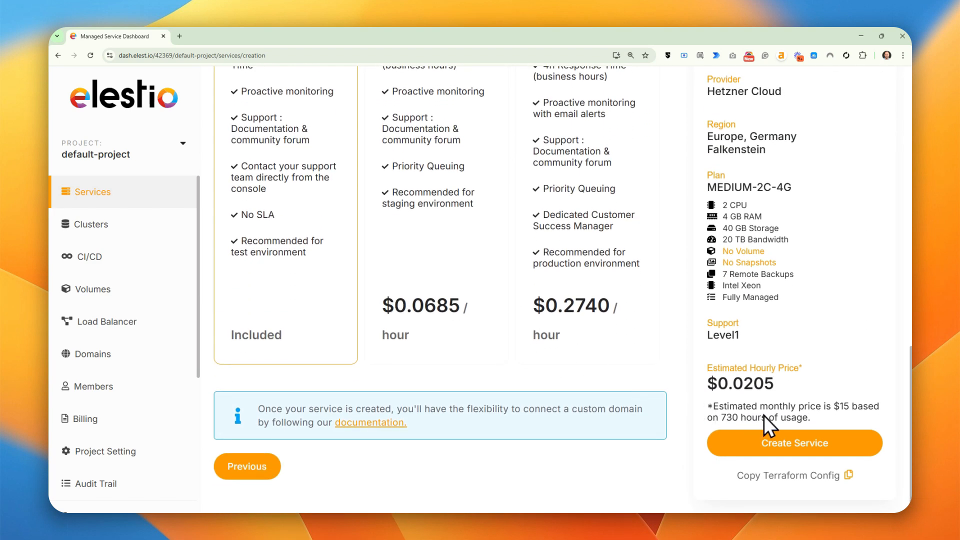
{"action": "left_click", "coordinate": [794, 443]}
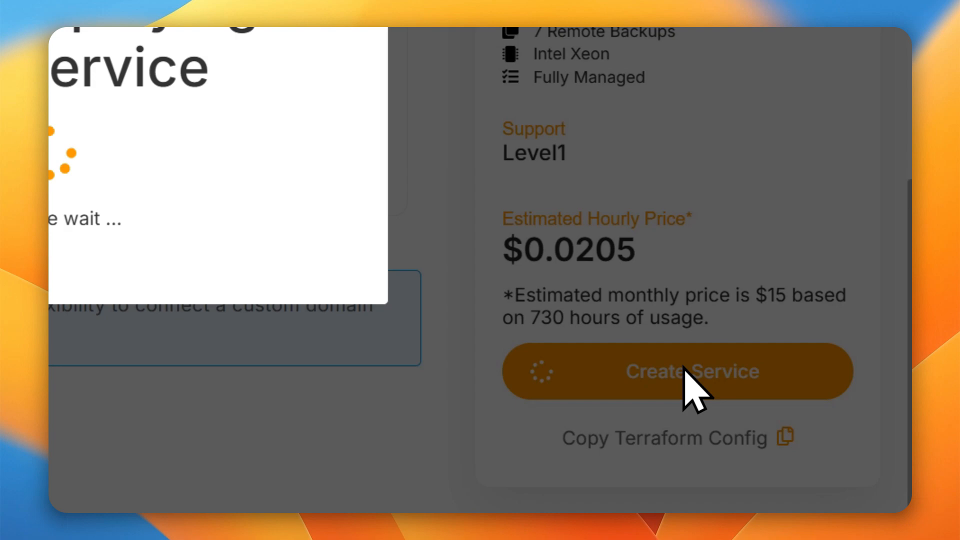
Open the n8n-demo service overview and its Tools tab with File Explorer access details.
{"action": "left_click", "coordinate": [676, 370]}
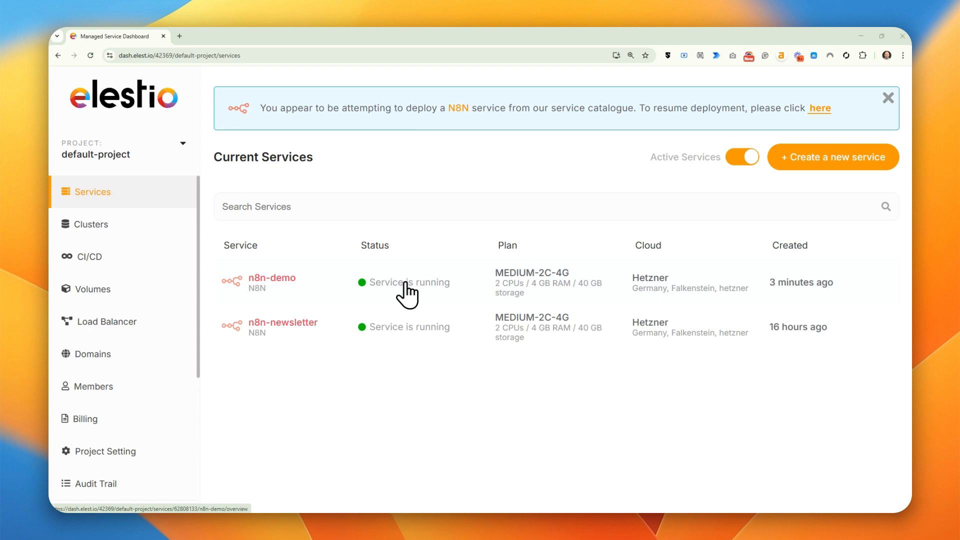
{"action": "left_click", "coordinate": [271, 278]}
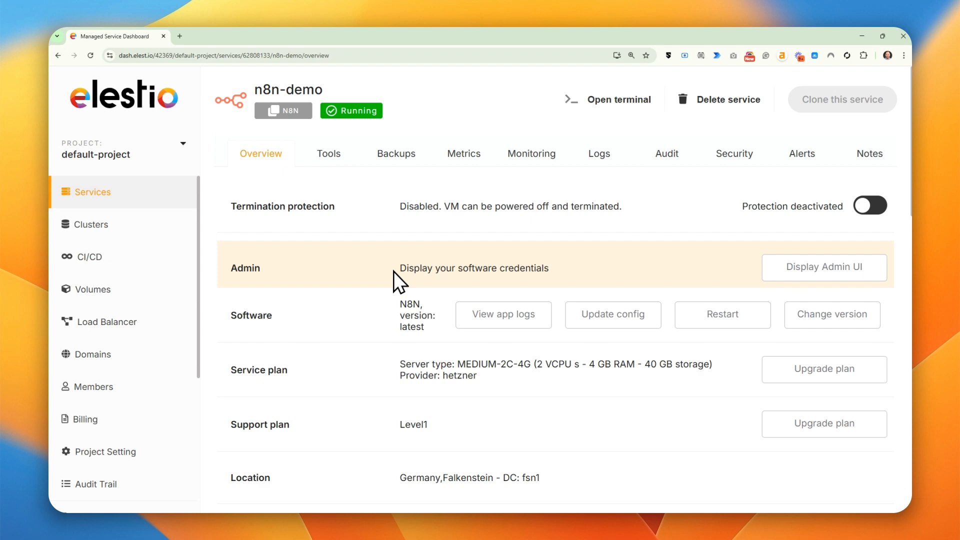
{"action": "left_click", "coordinate": [328, 154]}
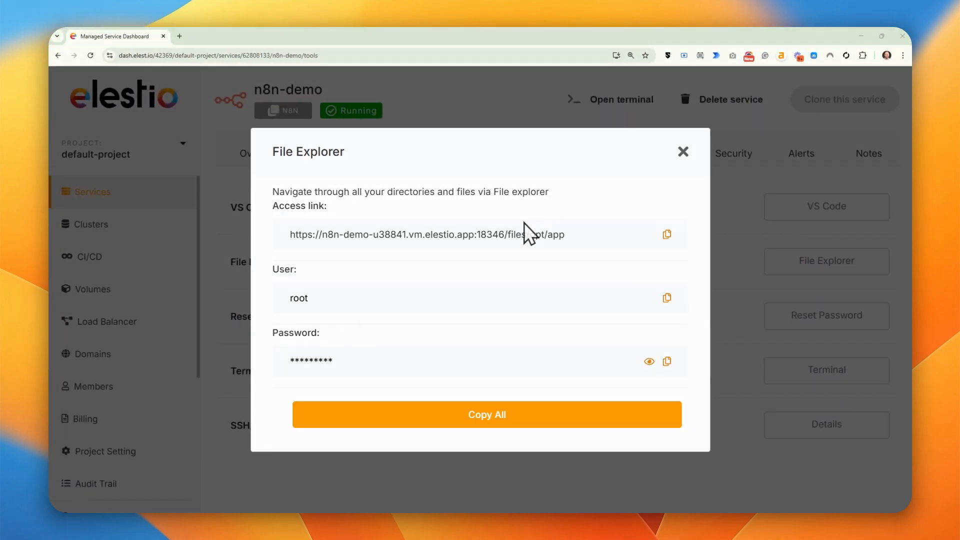
{"action": "mouse_move", "coordinate": [565, 238]}
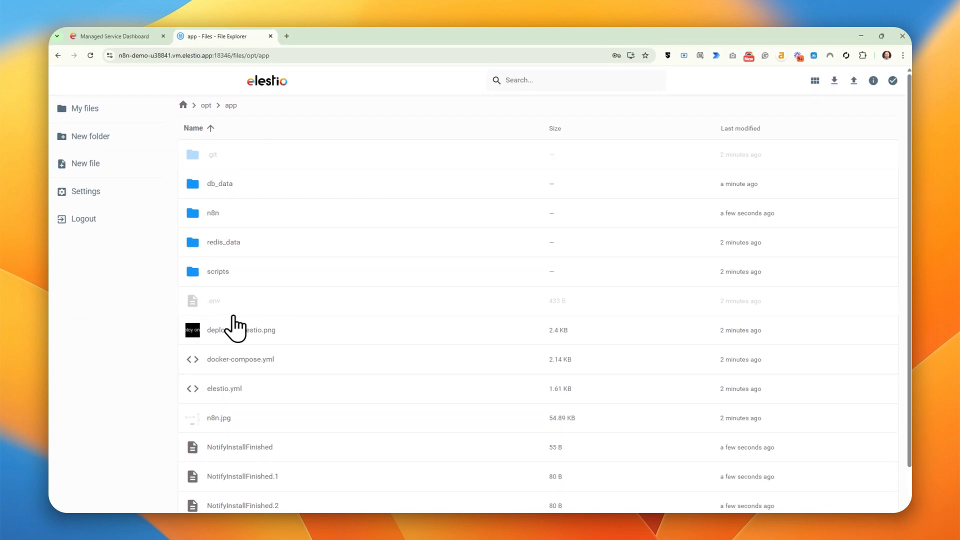
{"action": "mouse_move", "coordinate": [223, 315]}
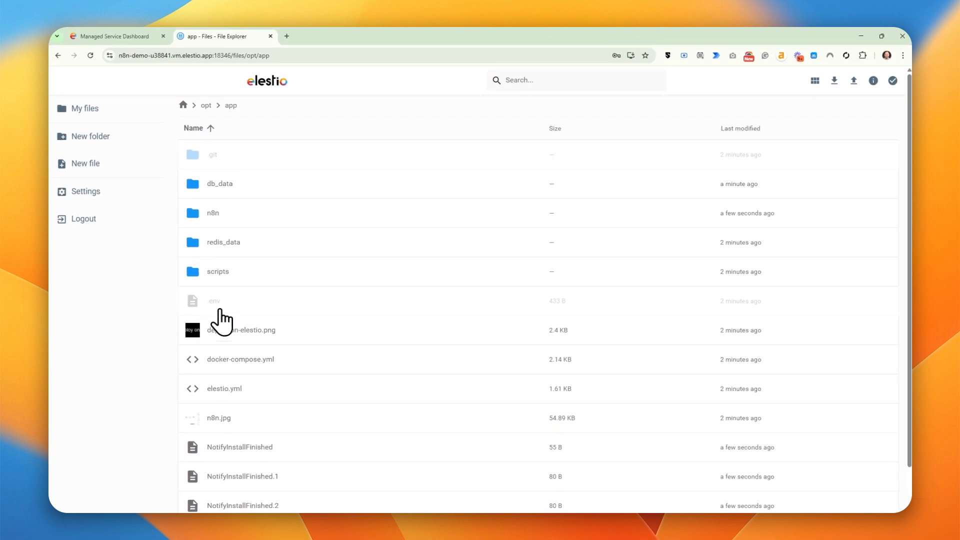
{"action": "mouse_move", "coordinate": [240, 376]}
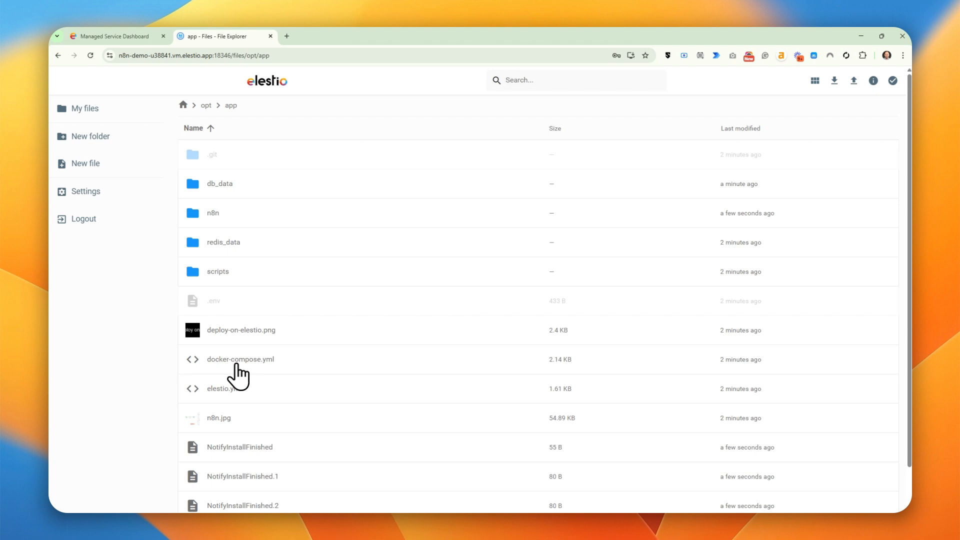
Add N8N_COMMUNITY_PACKAGES_ALLOW_TOOL_USAGE=true to the environment in docker-compose.yml.
{"action": "left_click", "coordinate": [240, 358]}
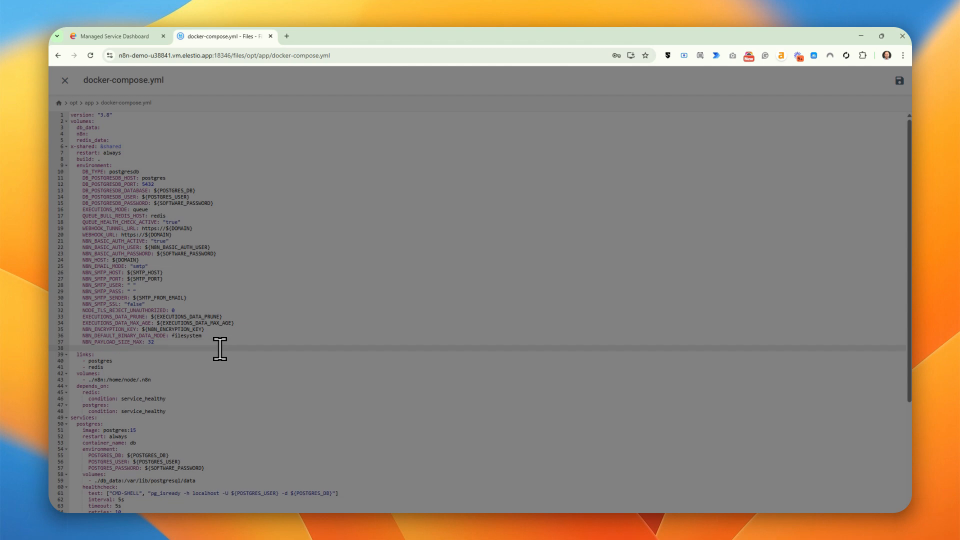
{"action": "type", "text": "N8N_COMMUNITY_PACKAGES_ALLOW_TOOL_USAGE=true"}
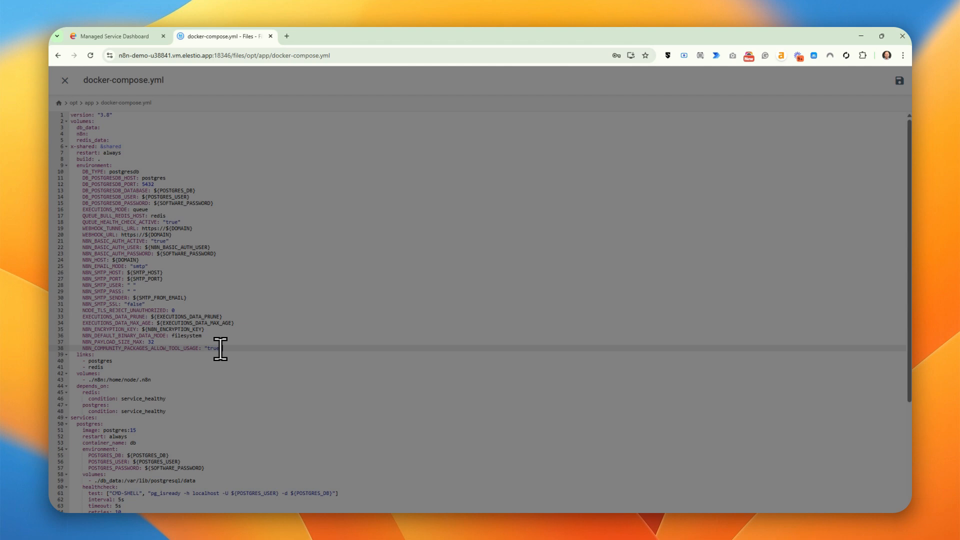
{"action": "mouse_move", "coordinate": [733, 155]}
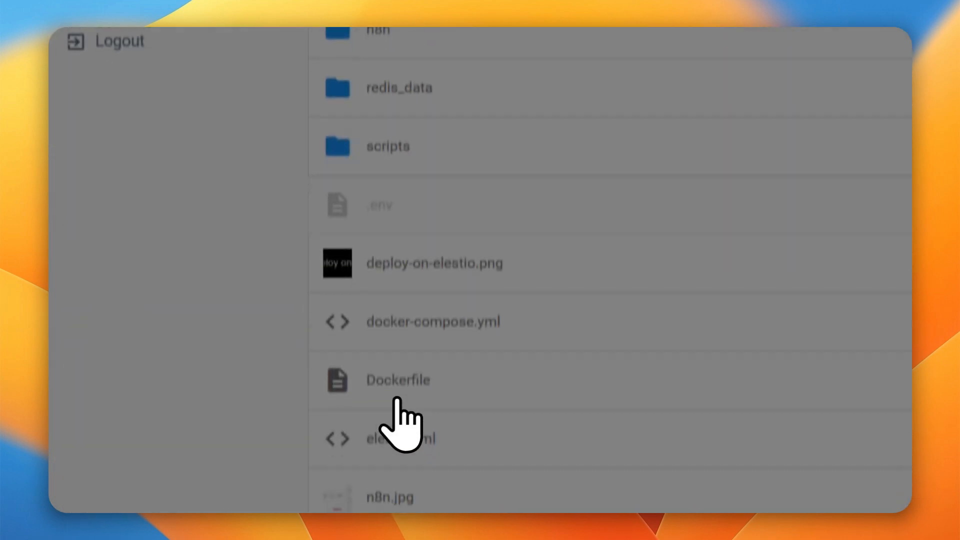
Open the Dockerfile in opt/app for editing.
{"action": "scroll", "scroll_direction": "down", "scroll_amount": 3}
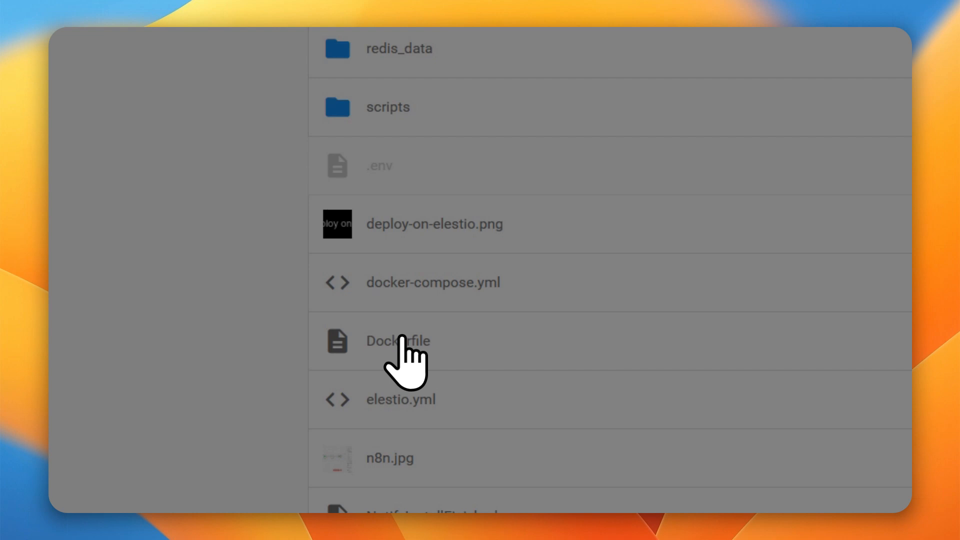
{"action": "left_click", "coordinate": [398, 341]}
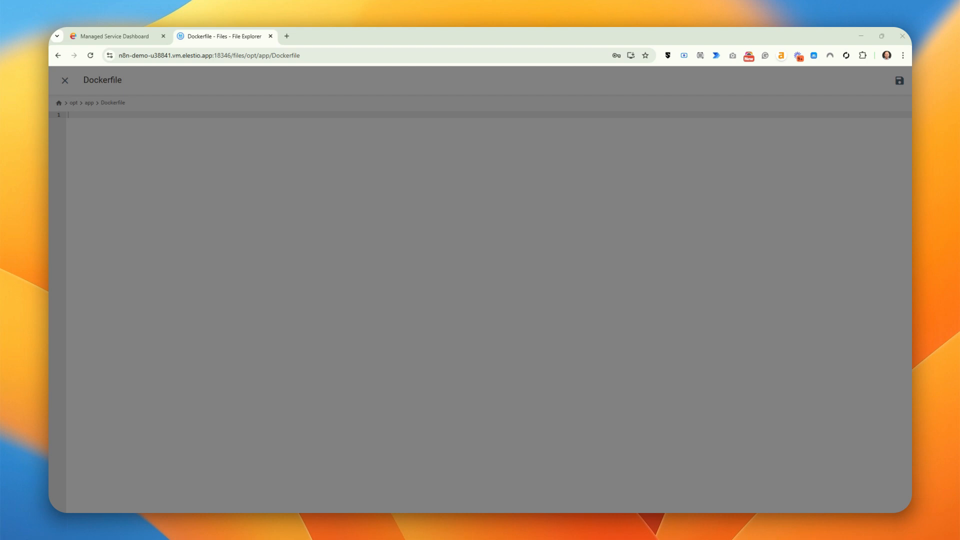
{"action": "mouse_move", "coordinate": [860, 190]}
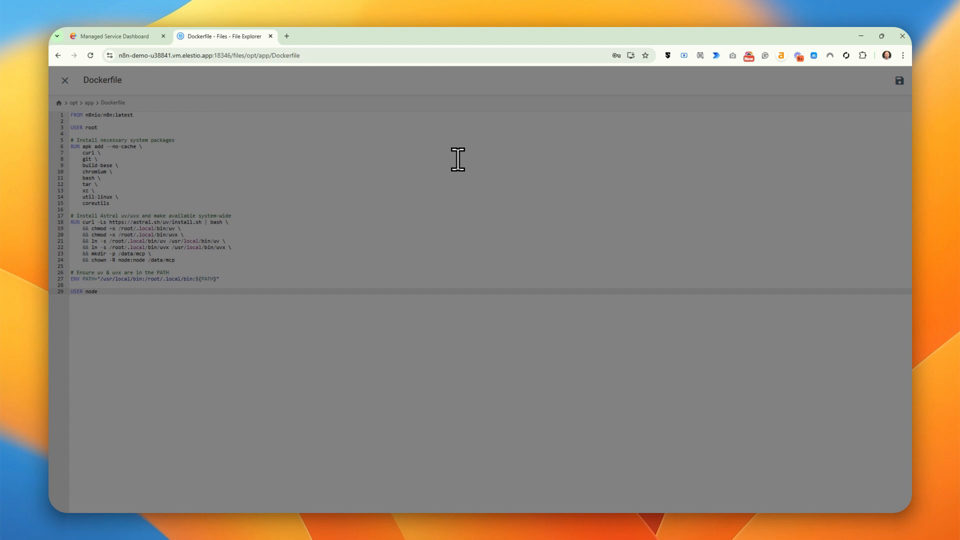
{"action": "mouse_move", "coordinate": [698, 282]}
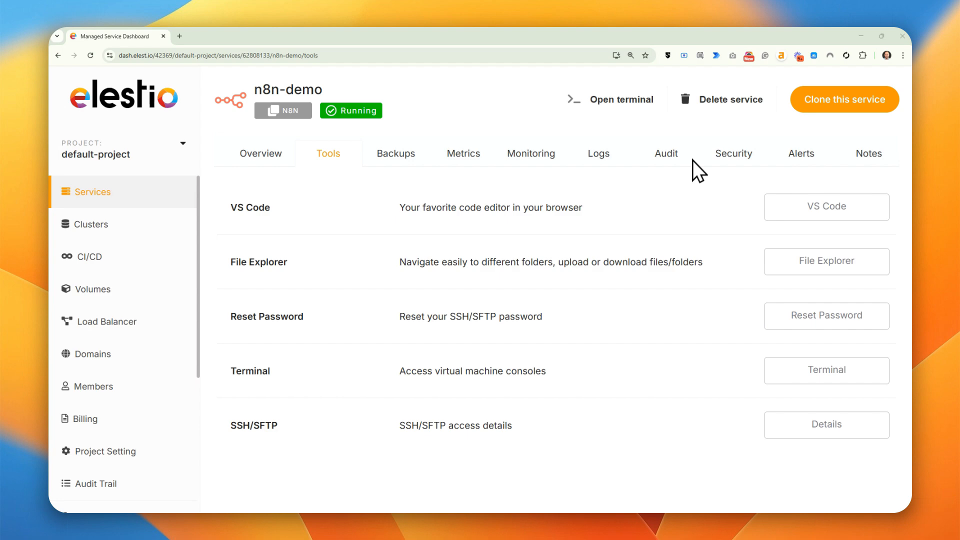
{"action": "mouse_move", "coordinate": [620, 115]}
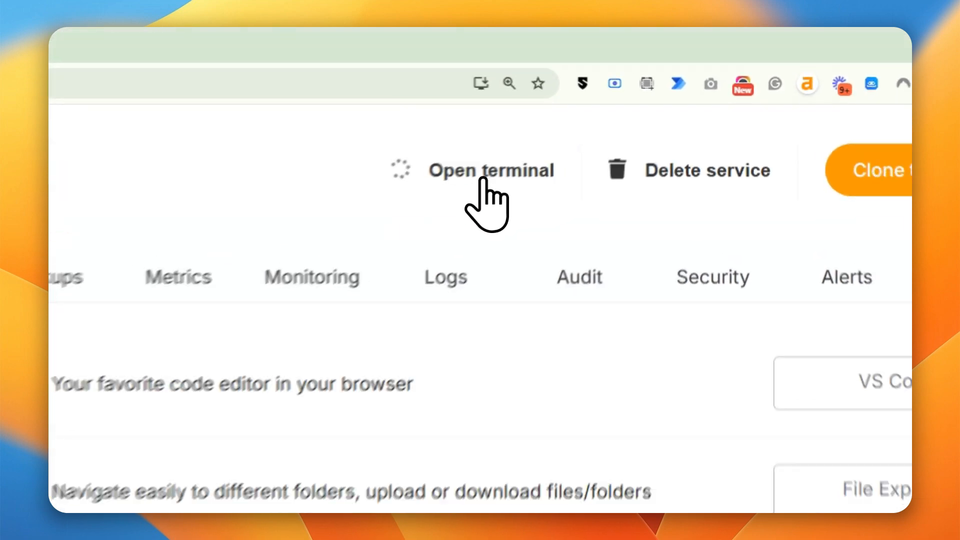
In a server terminal, cd /opt/app and run docker compose down.
{"action": "left_click", "coordinate": [492, 170]}
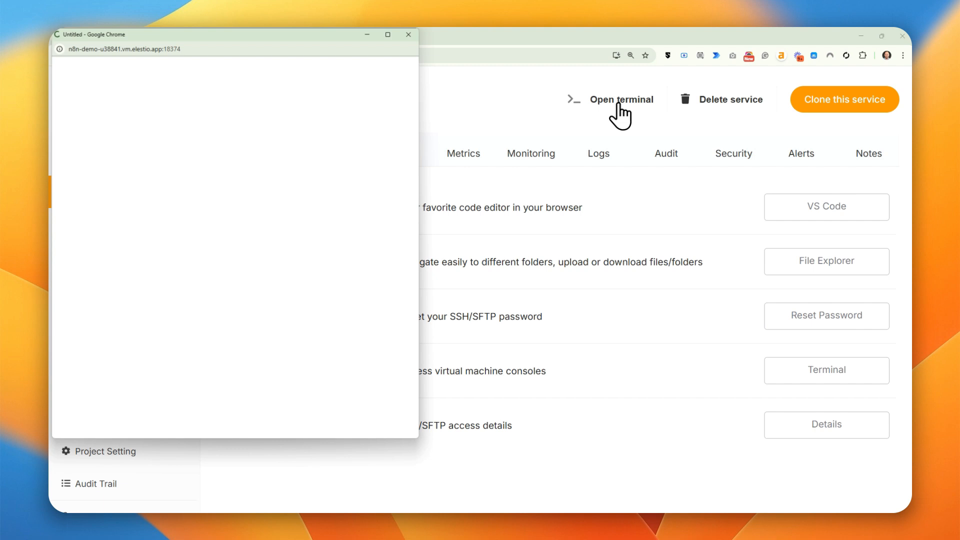
{"action": "left_click", "coordinate": [622, 99]}
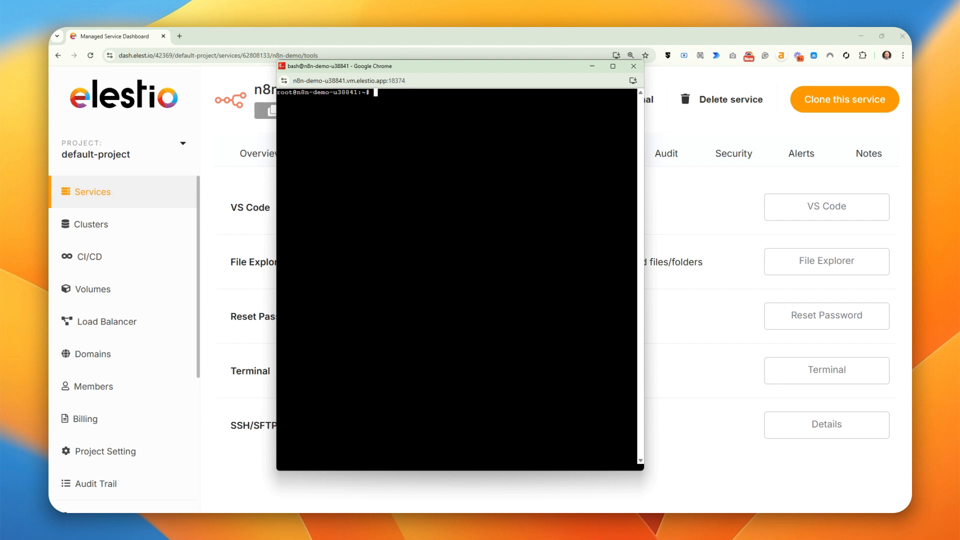
{"action": "type", "text": "cd /opt/app"}
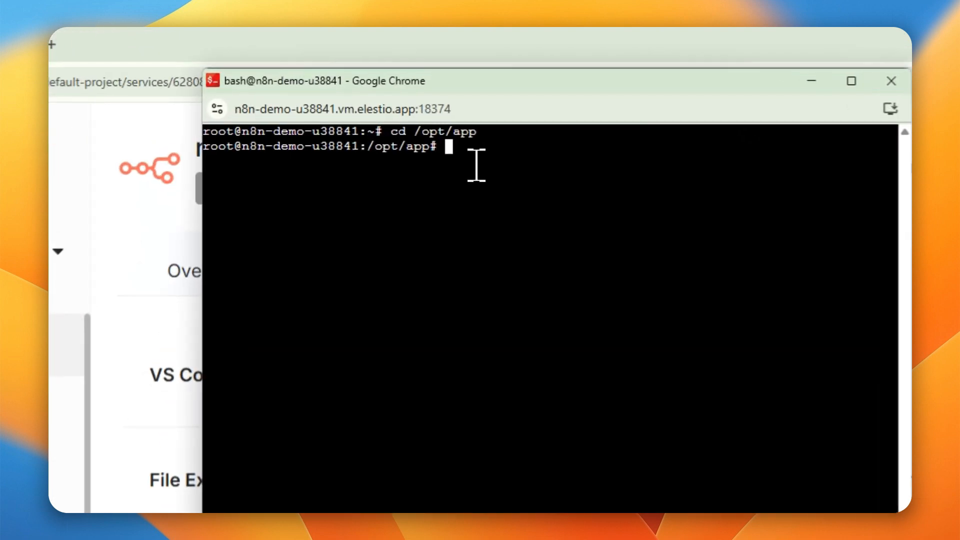
{"action": "right_click", "coordinate": [446, 188]}
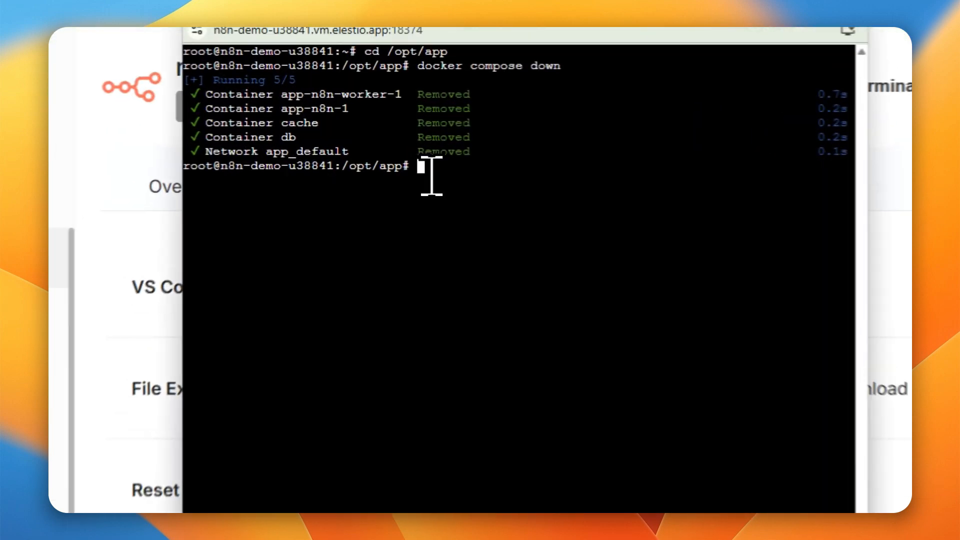
Run docker compose build --no-cache and up -d, then display the n8n Admin UI from Overview.
{"action": "right_click", "coordinate": [426, 168]}
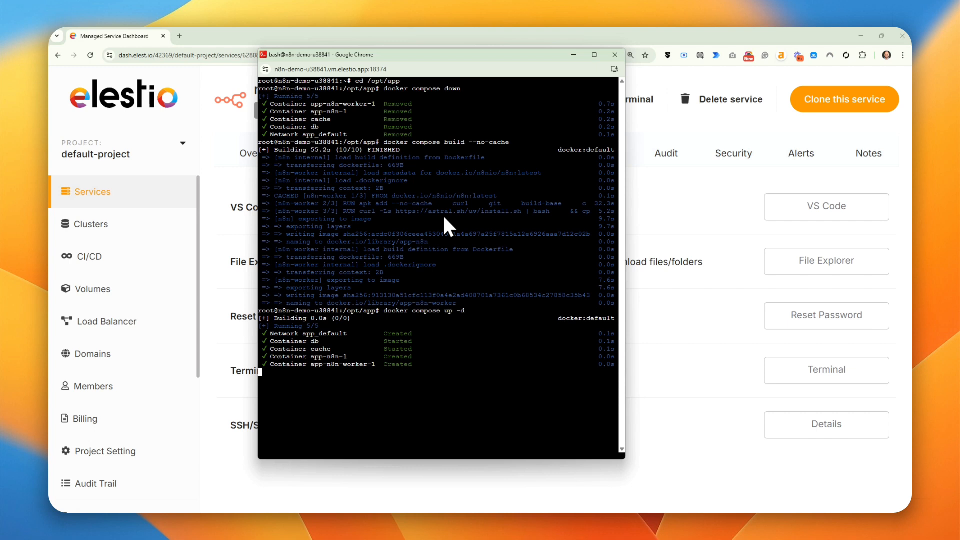
{"action": "mouse_move", "coordinate": [298, 304]}
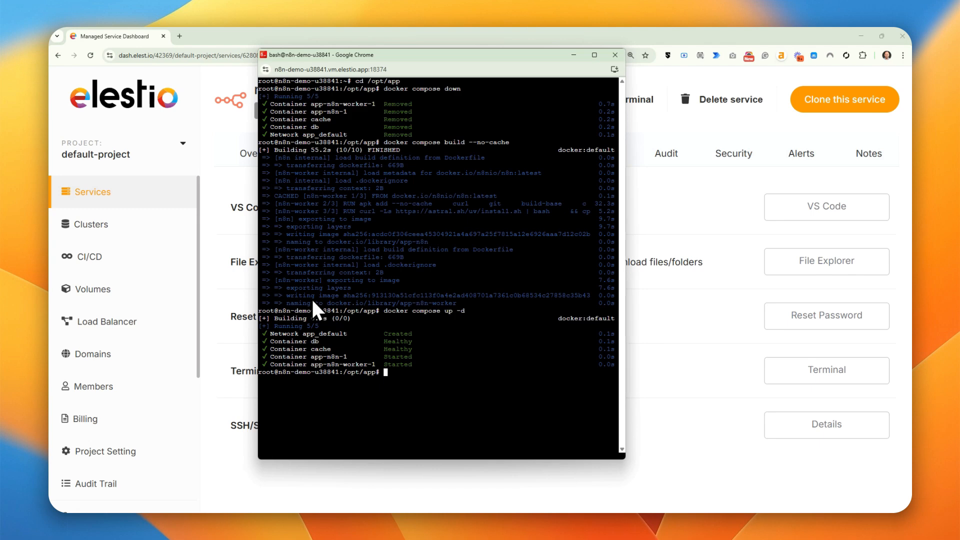
{"action": "mouse_move", "coordinate": [116, 180]}
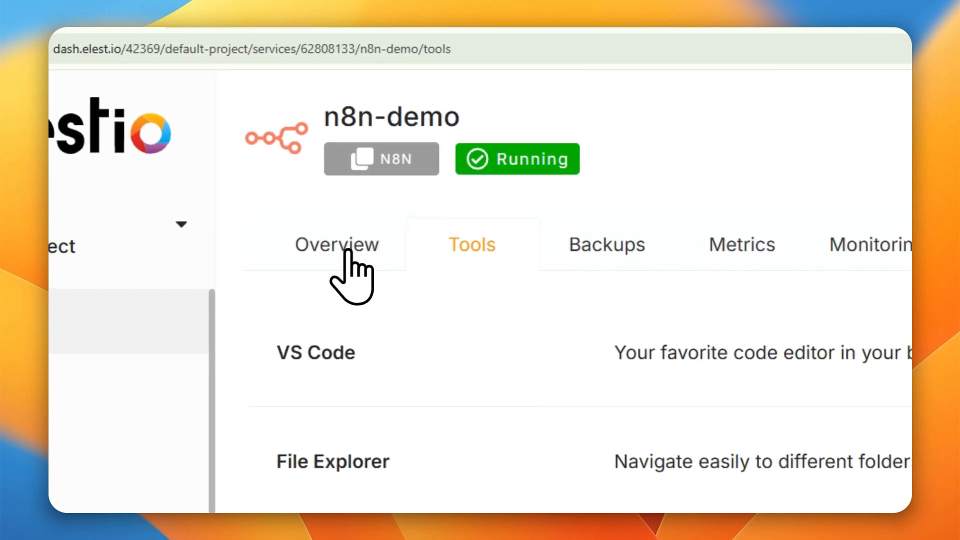
{"action": "left_click", "coordinate": [336, 244]}
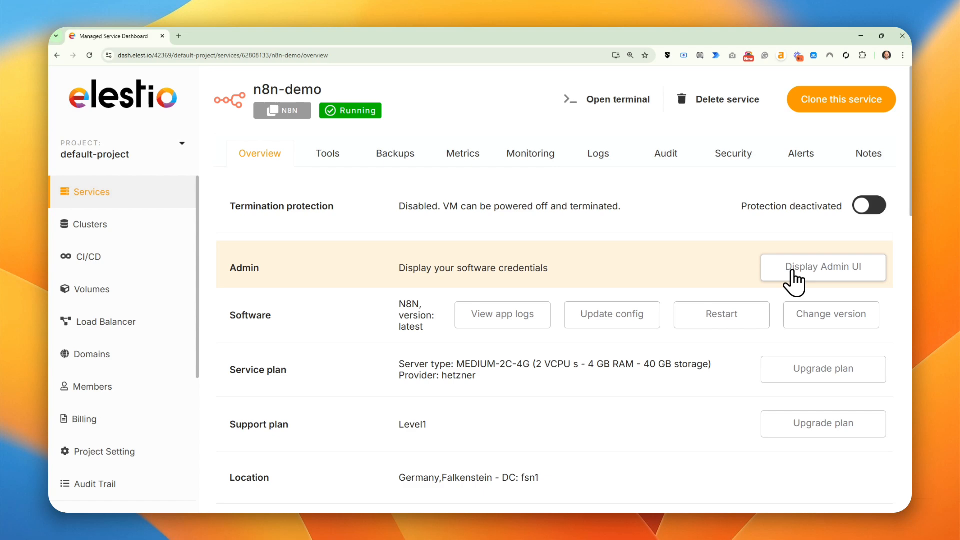
{"action": "left_click", "coordinate": [823, 268]}
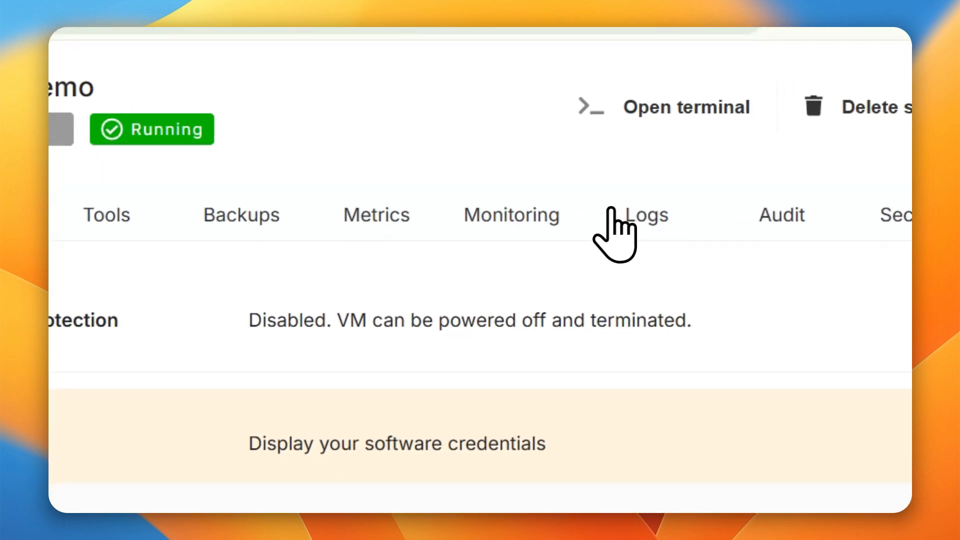
{"action": "left_click", "coordinate": [647, 215]}
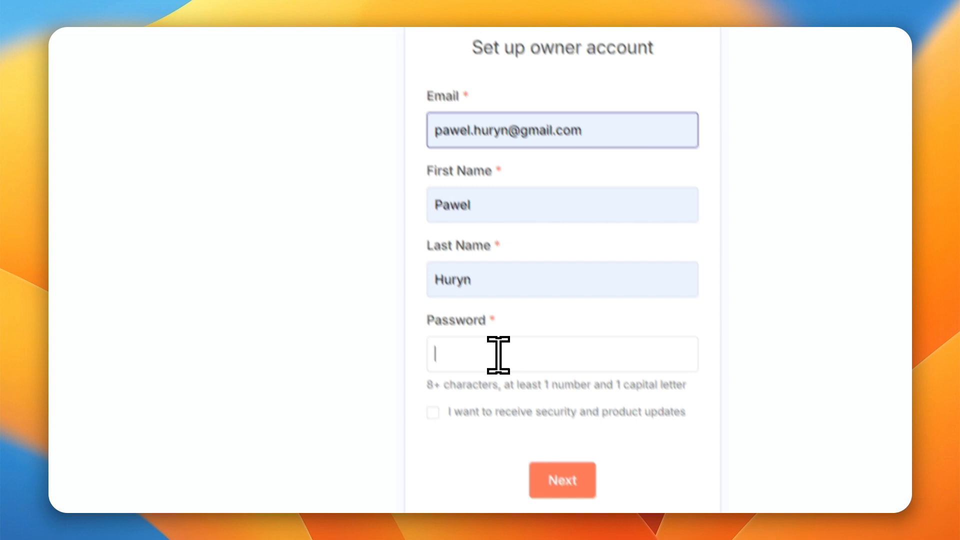
Create the owner account with a password and answer the questionnaire with company under 20 people.
{"action": "type", "text": "••••"}
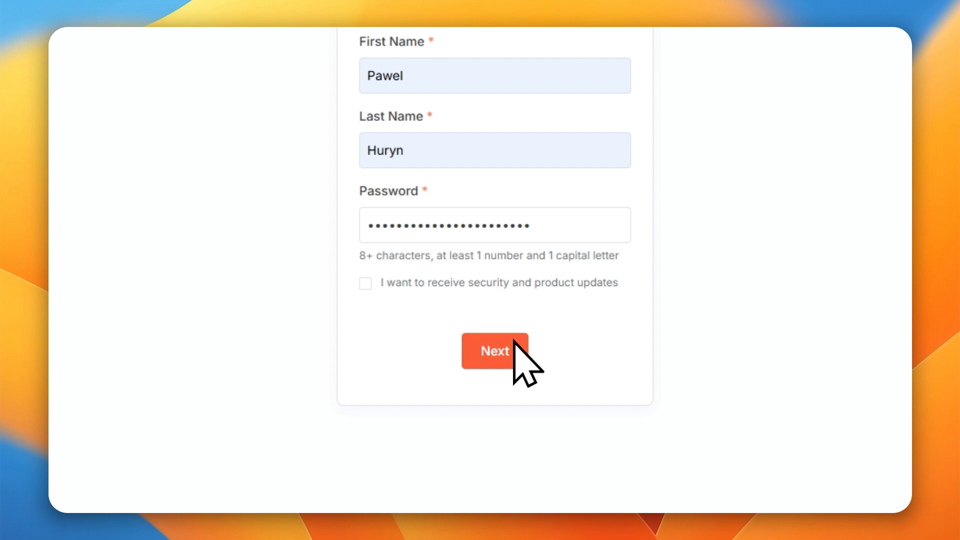
{"action": "left_click", "coordinate": [494, 351]}
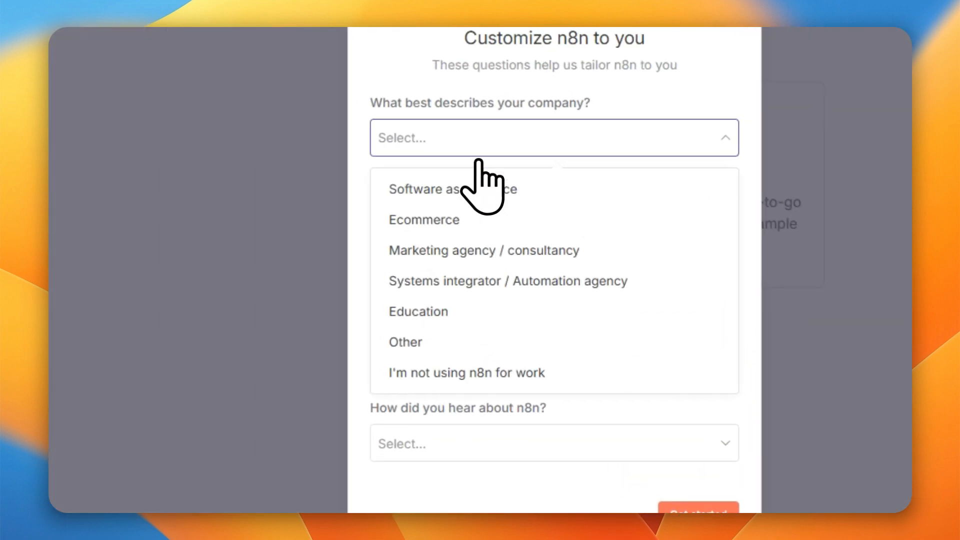
{"action": "left_click", "coordinate": [450, 189]}
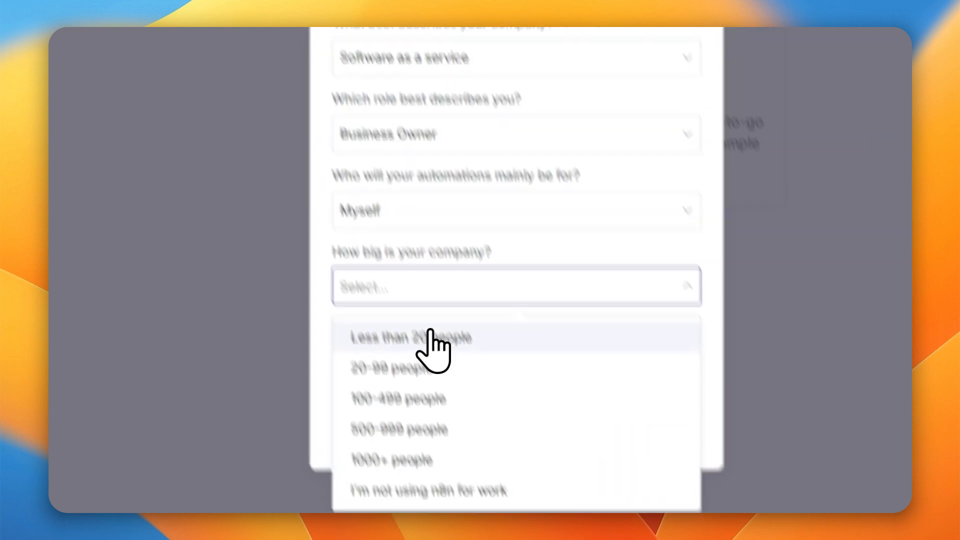
{"action": "left_click", "coordinate": [411, 337]}
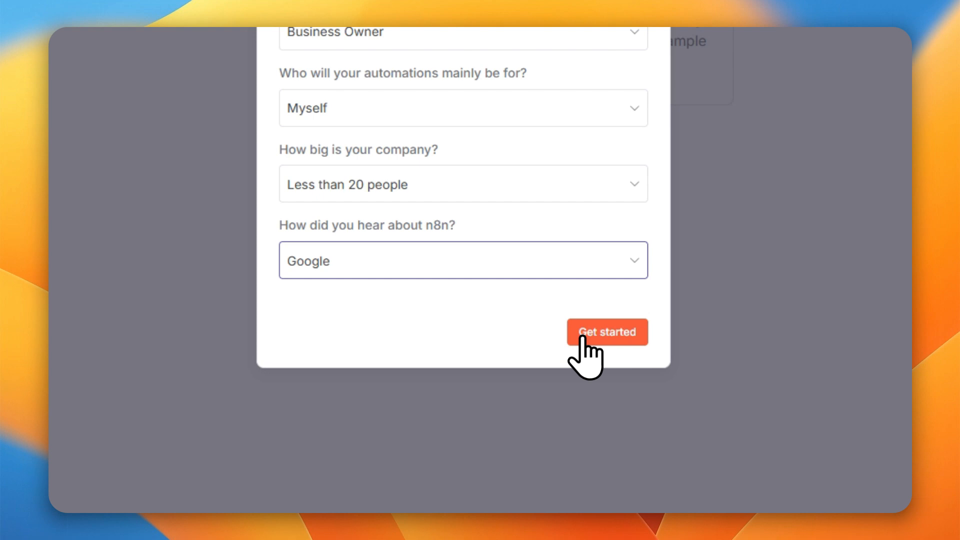
{"action": "left_click", "coordinate": [608, 331]}
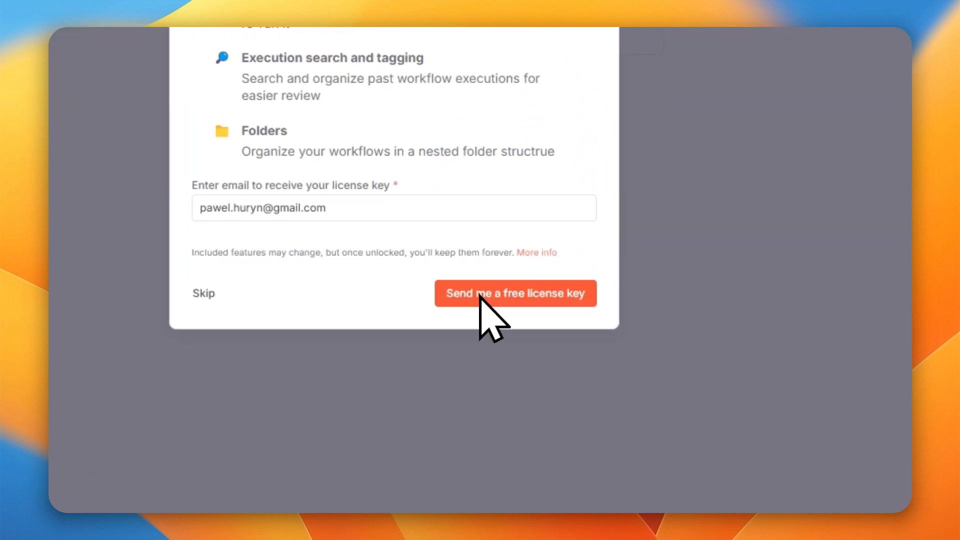
Request a free license key by email and dismiss the email window.
{"action": "left_click", "coordinate": [516, 293]}
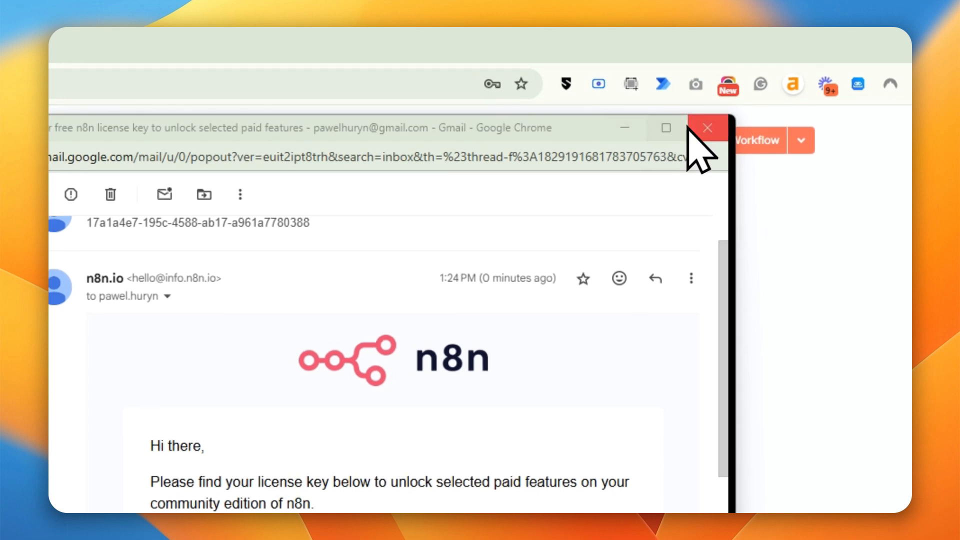
{"action": "left_click", "coordinate": [707, 128]}
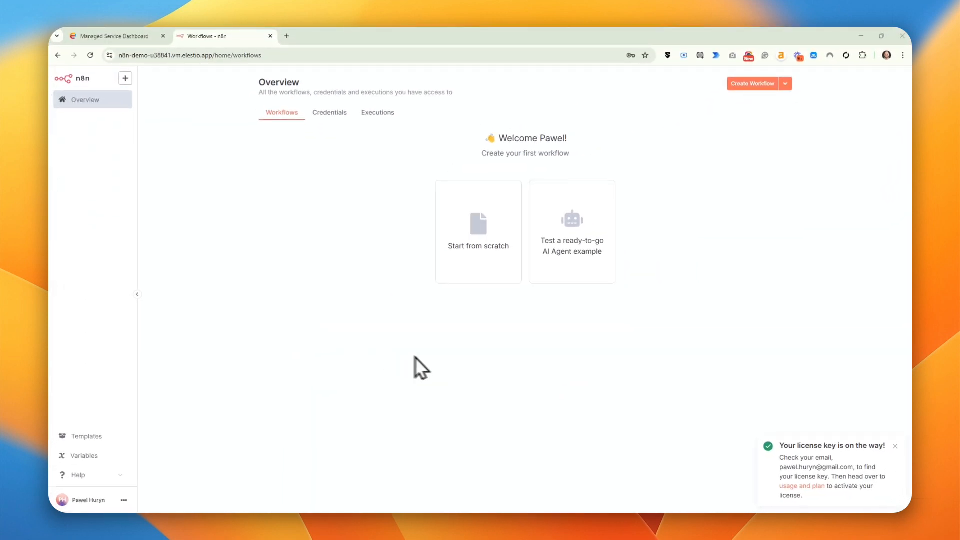
In Settings > Community nodes, install n8n-nodes-mcp accepting unverified-code risks, then return to Workflows.
{"action": "left_click", "coordinate": [802, 486]}
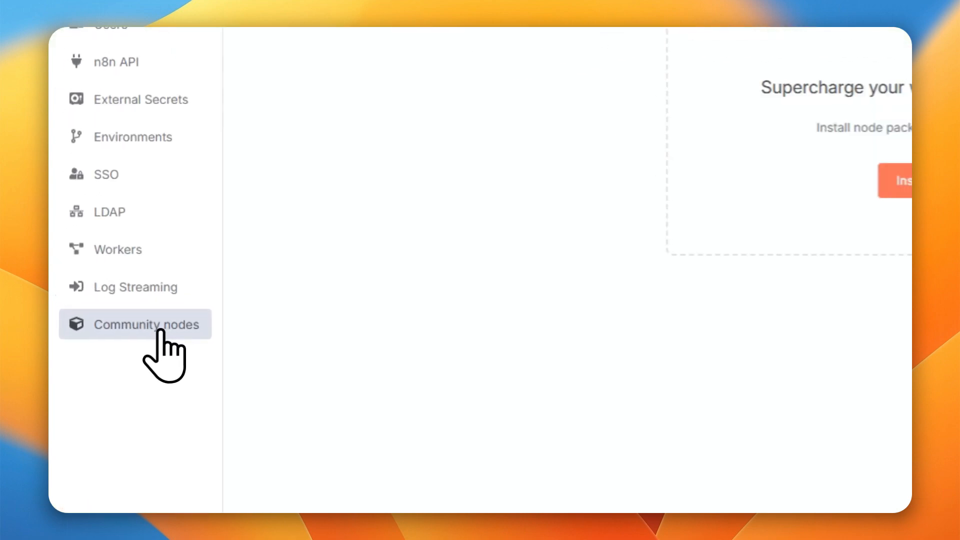
{"action": "left_click", "coordinate": [903, 182]}
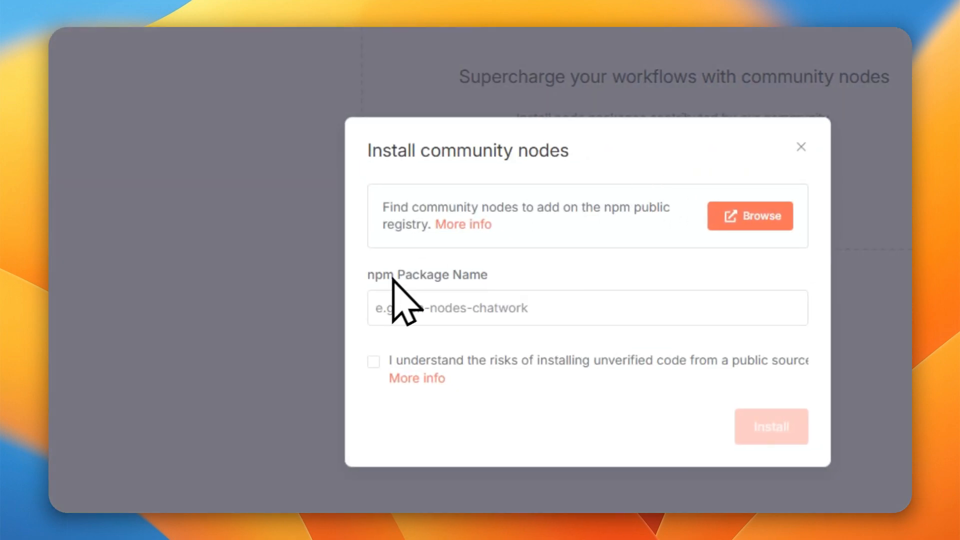
{"action": "left_click", "coordinate": [750, 216]}
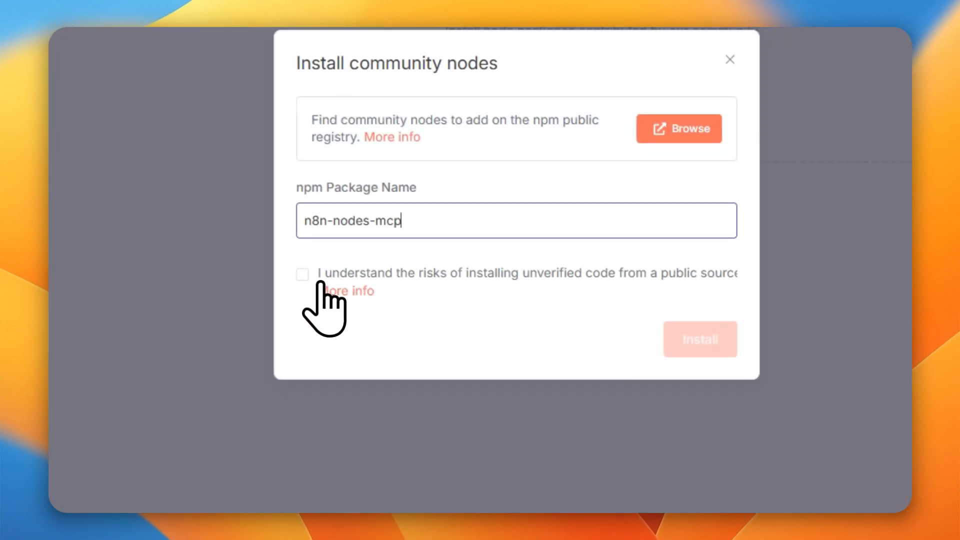
{"action": "left_click", "coordinate": [302, 274]}
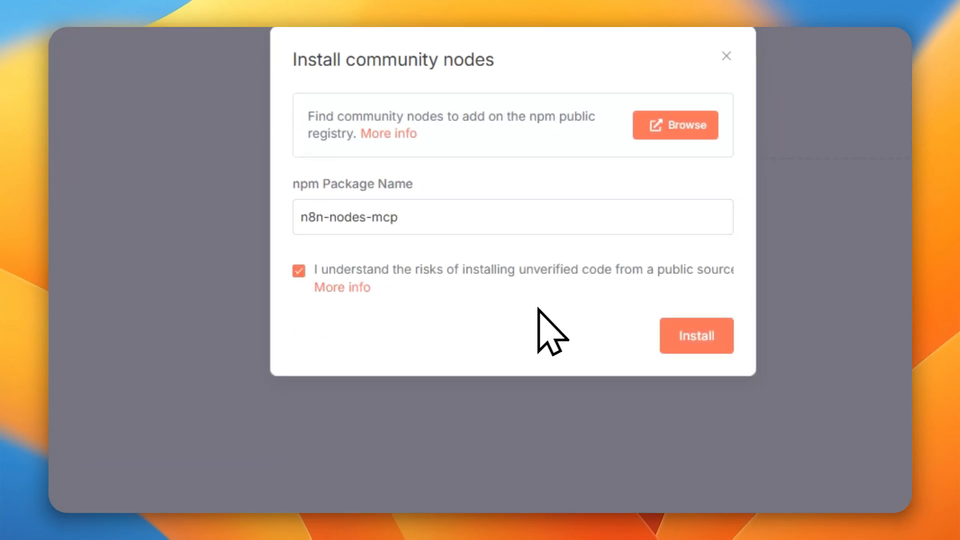
{"action": "left_click", "coordinate": [696, 336]}
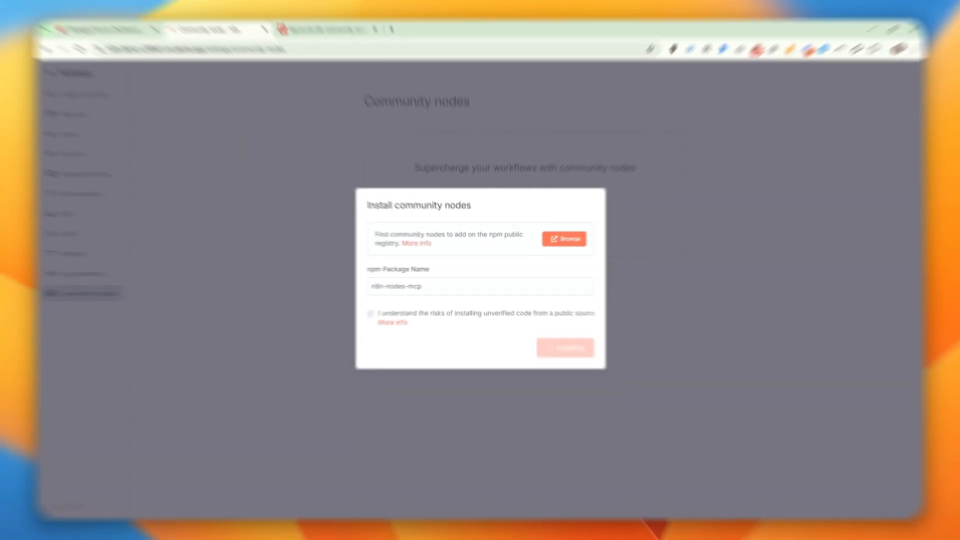
{"action": "left_click", "coordinate": [565, 348]}
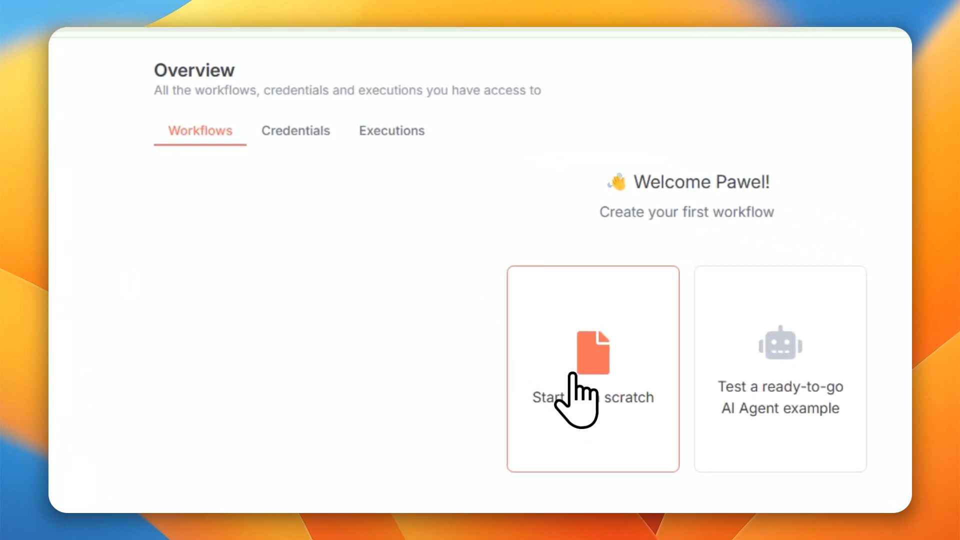
Start a blank workflow with a chat message trigger feeding an AI Agent node.
{"action": "left_click", "coordinate": [592, 372]}
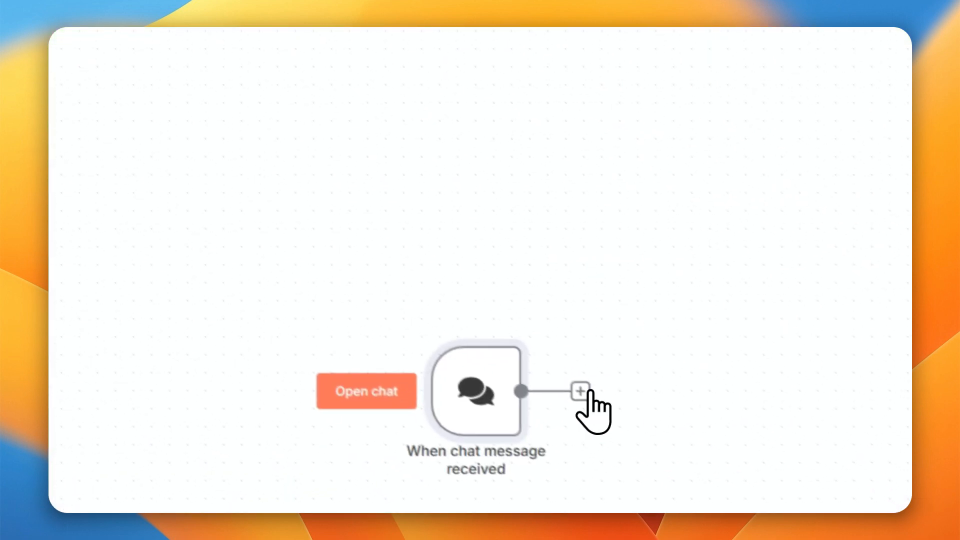
{"action": "left_click", "coordinate": [580, 391]}
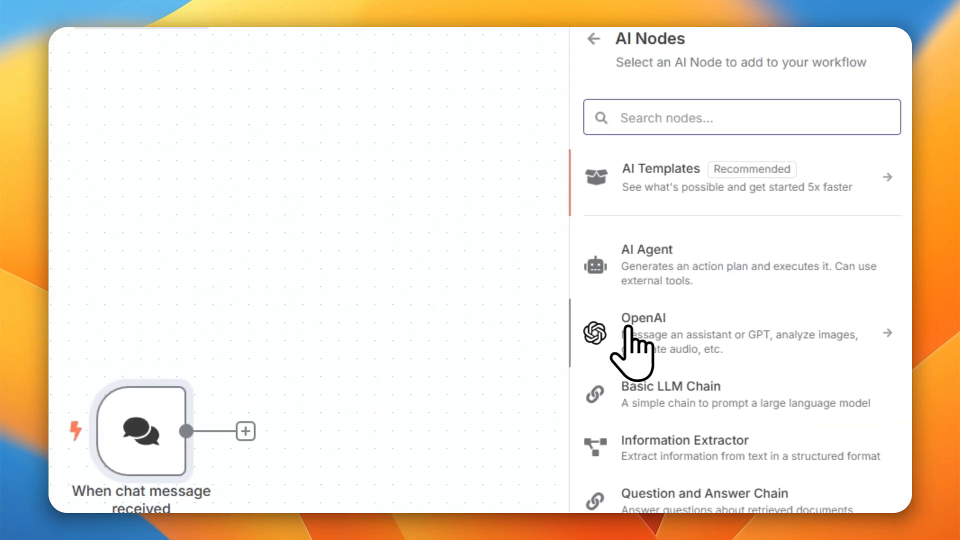
{"action": "left_click", "coordinate": [647, 250]}
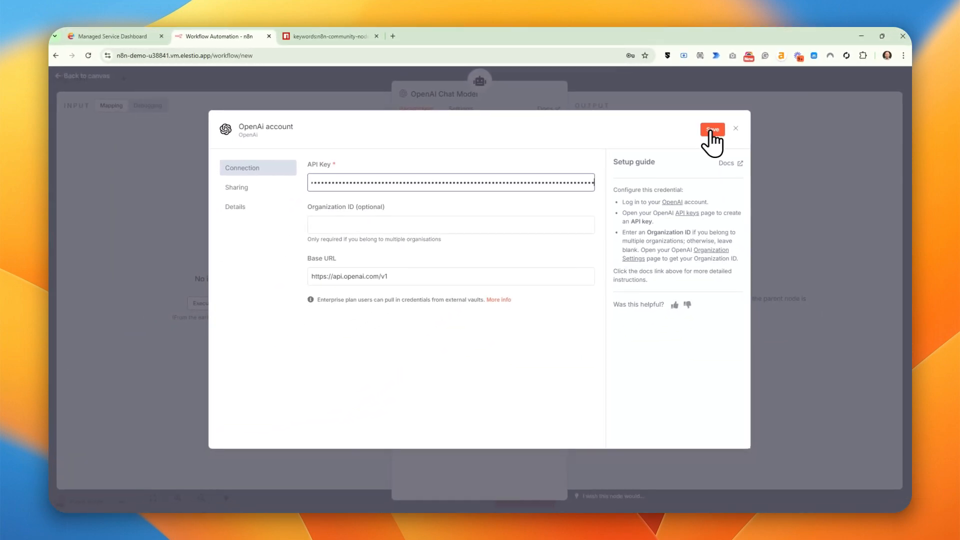
Save the OpenAI account credential for the agent's OpenAI Chat Model.
{"action": "left_click", "coordinate": [712, 129]}
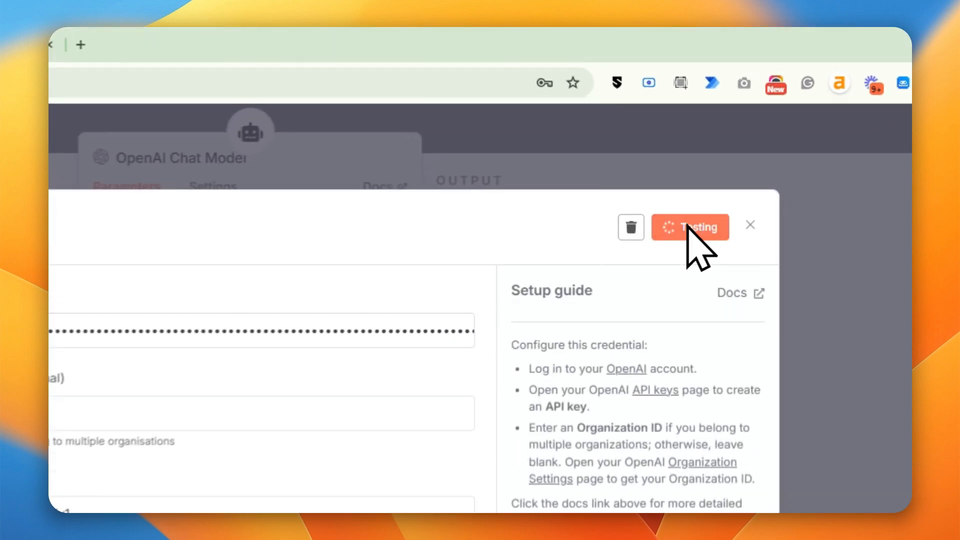
{"action": "left_click", "coordinate": [750, 224]}
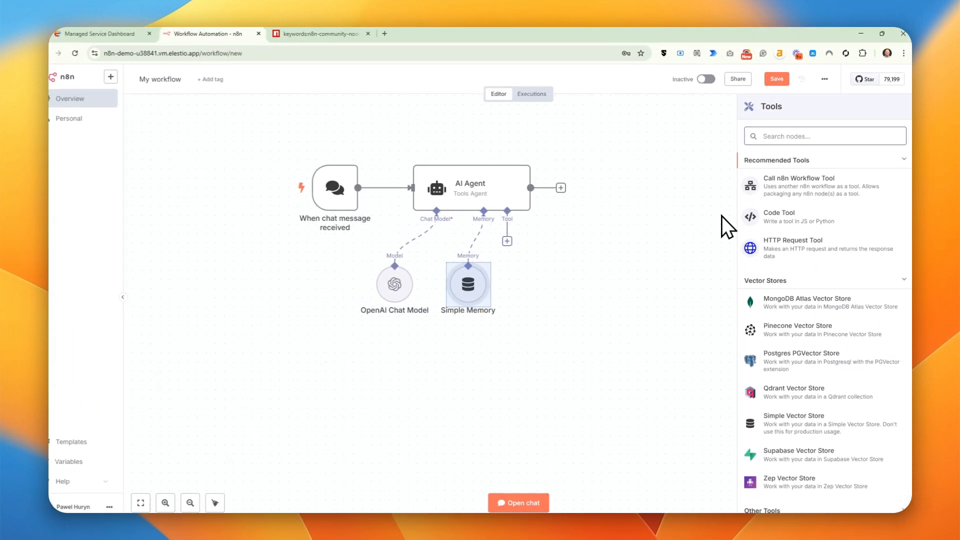
Attach an MCP Client tool to the AI Agent and begin a new uvx command-line credential.
{"action": "type", "text": "mcp"}
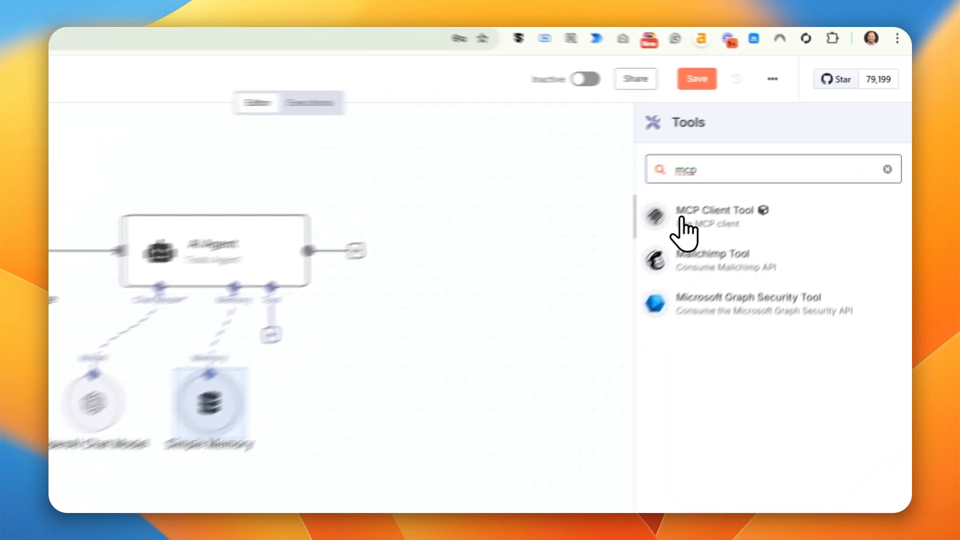
{"action": "left_click", "coordinate": [714, 210]}
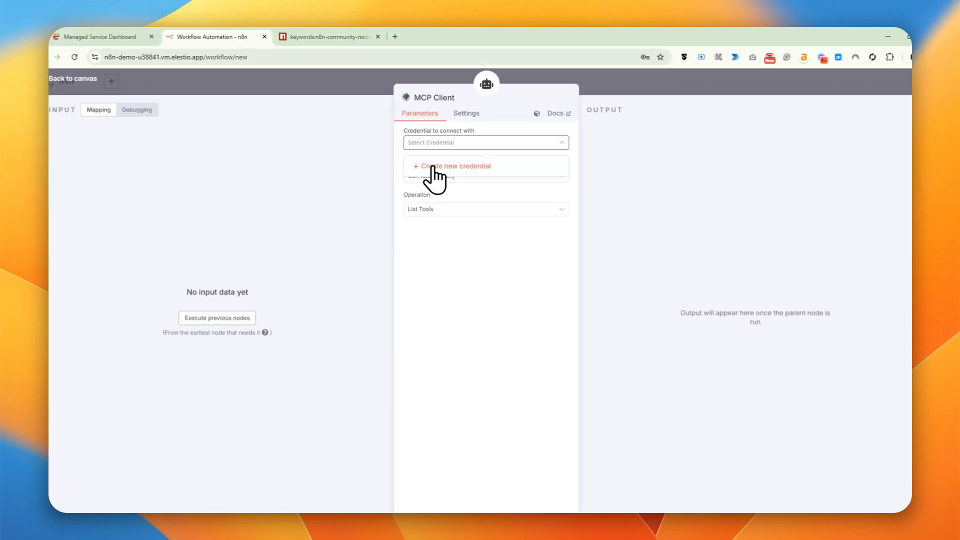
{"action": "left_click", "coordinate": [456, 166]}
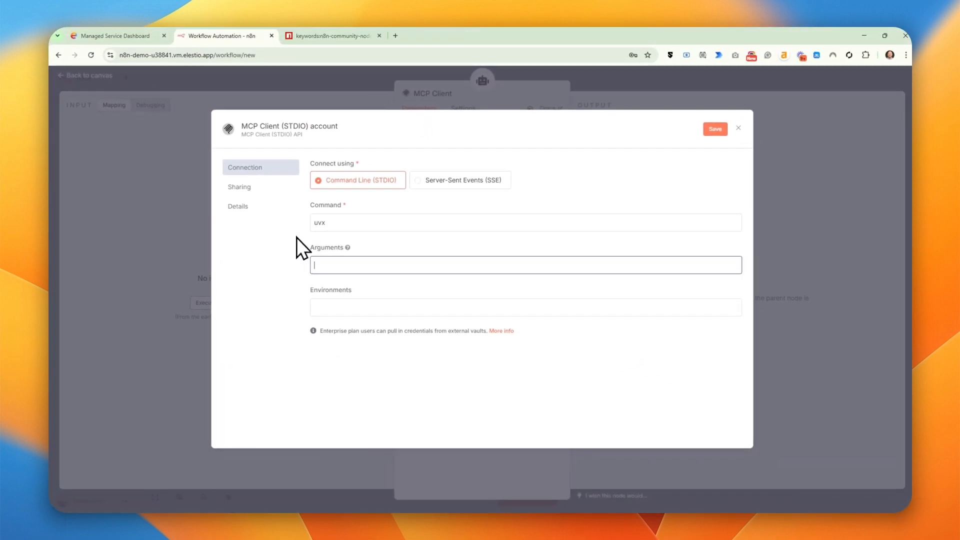
{"action": "left_click", "coordinate": [524, 264]}
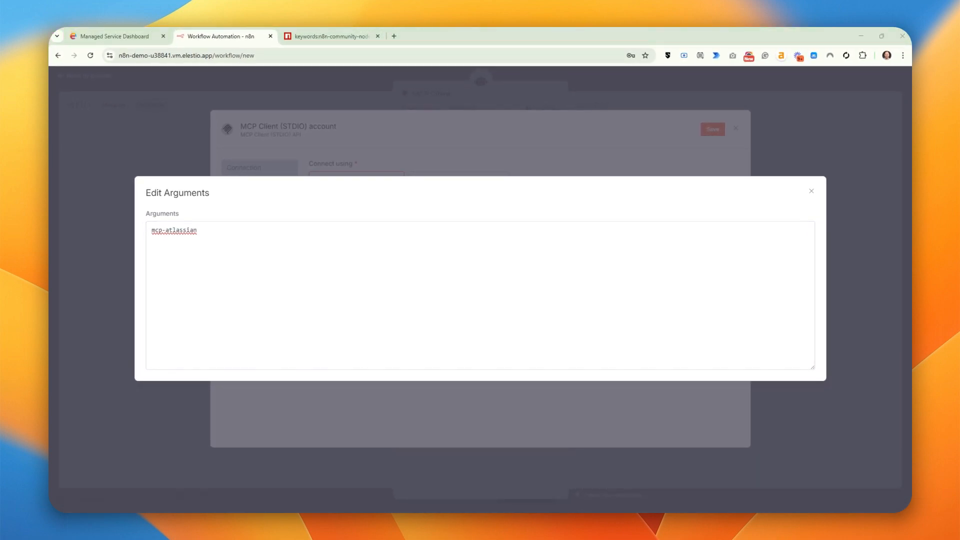
{"action": "mouse_move", "coordinate": [90, 108]}
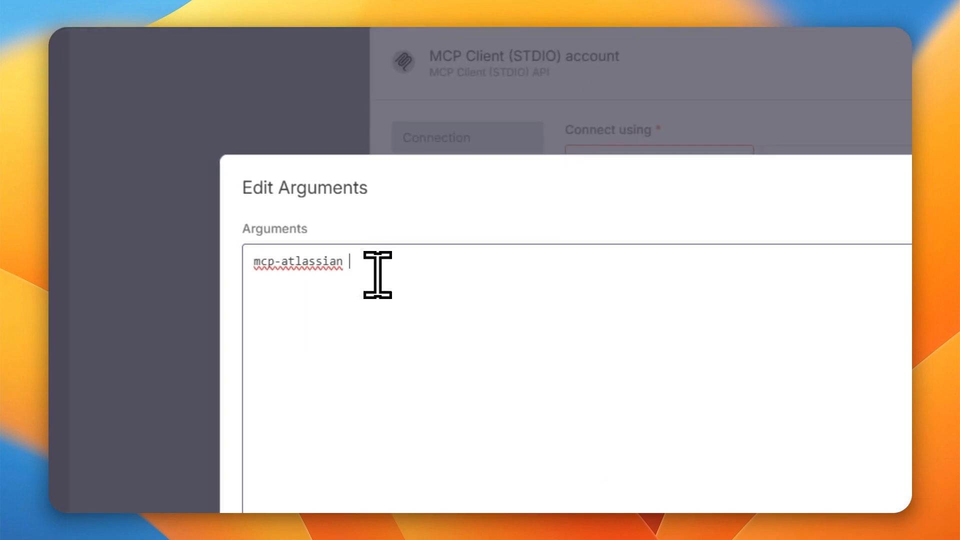
{"action": "type", "text": "--confluence-url=https://theproductcompass.atlassian.net/wiki"}
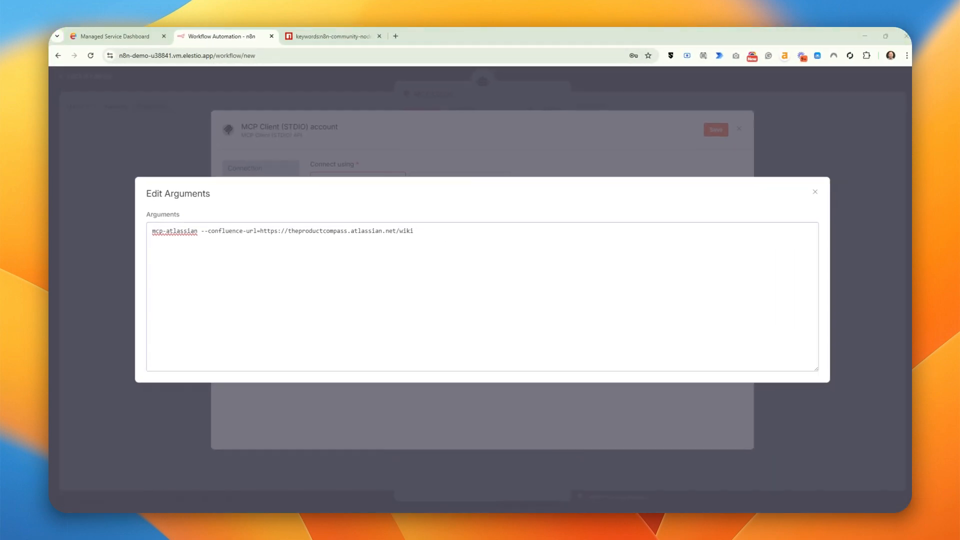
{"action": "mouse_move", "coordinate": [208, 68]}
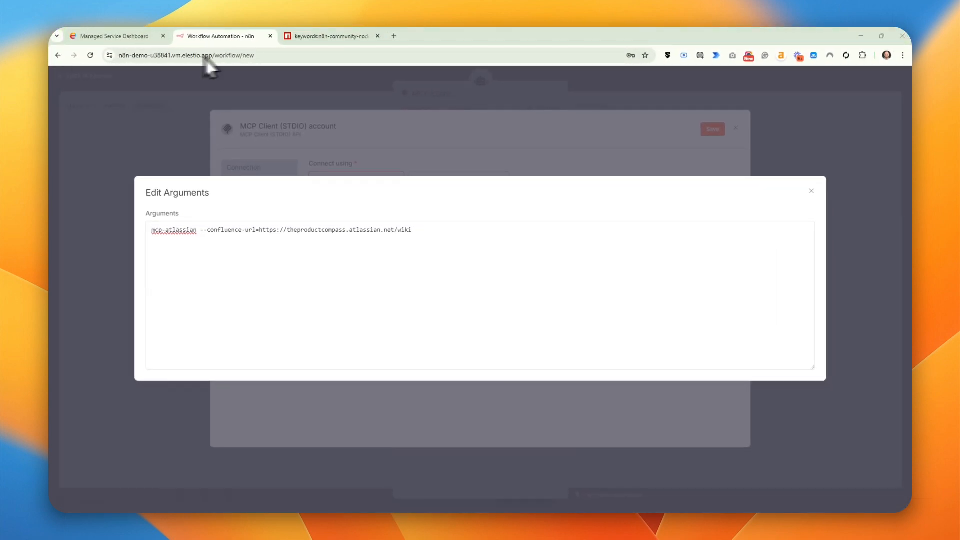
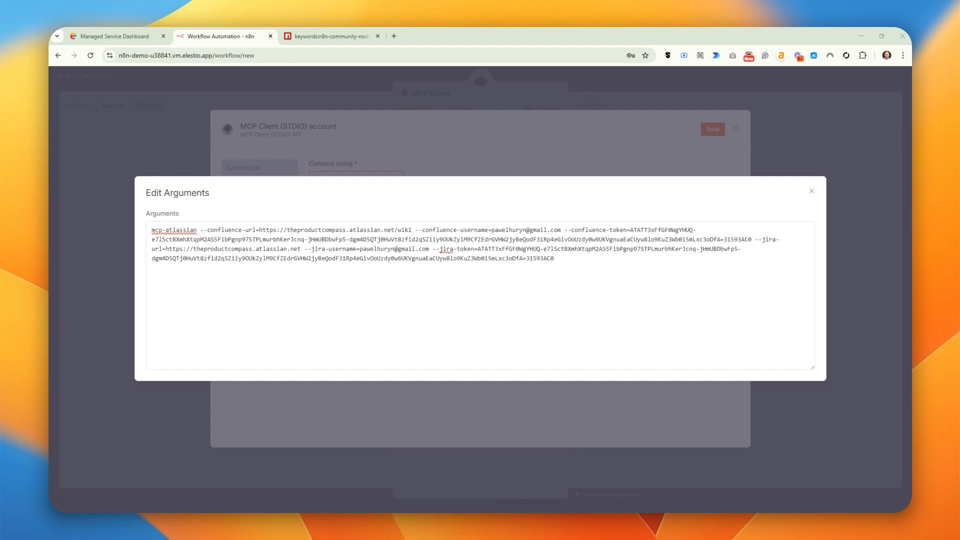
{"action": "mouse_move", "coordinate": [564, 235]}
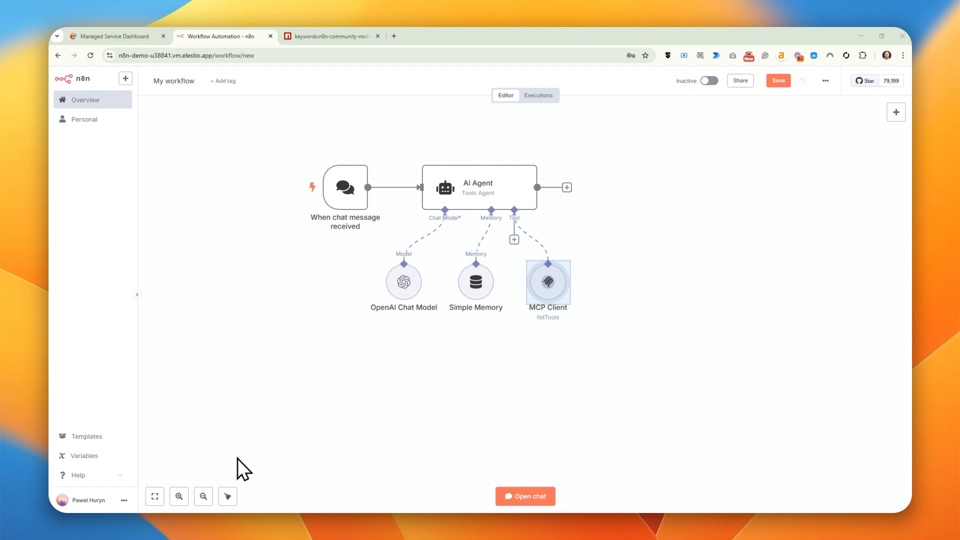
Ask the chat 'Can you tell me what are the supported tools?' and read the Confluence and Jira tool list.
{"action": "left_click", "coordinate": [525, 496]}
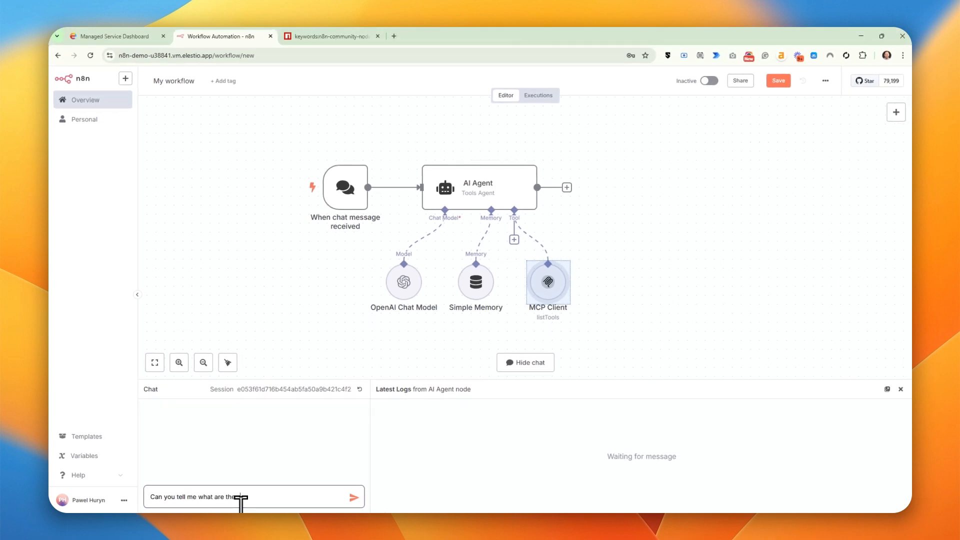
{"action": "type", "text": "ported"}
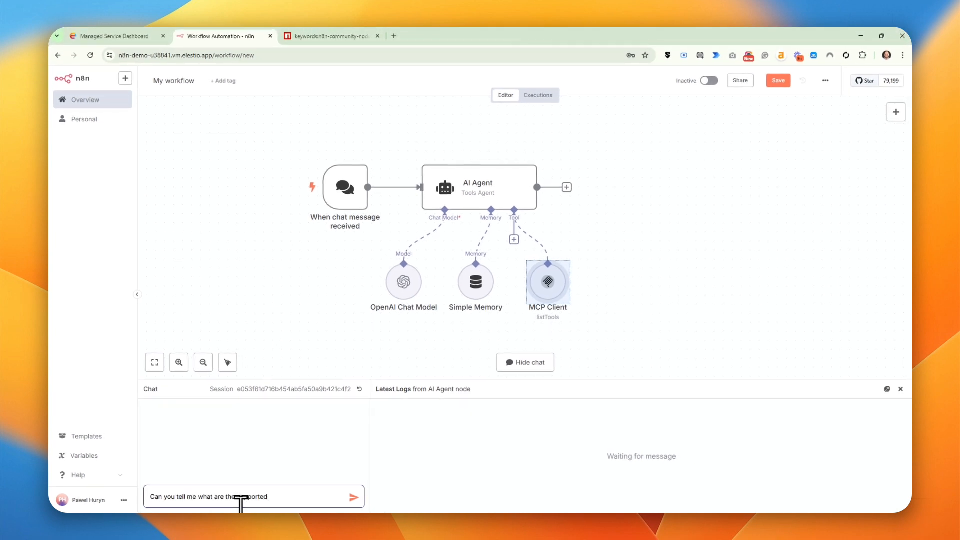
{"action": "type", "text": "tools?"}
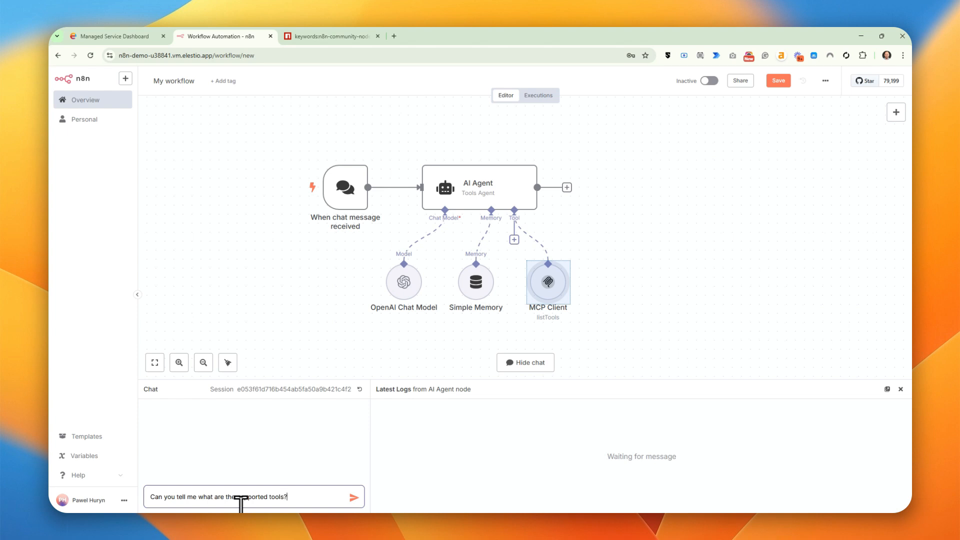
{"action": "left_click", "coordinate": [352, 496]}
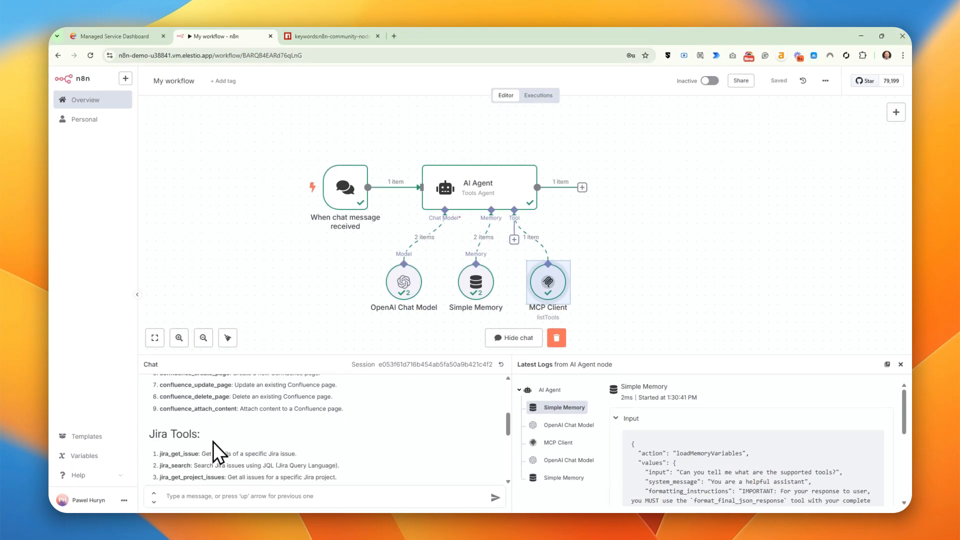
{"action": "scroll", "scroll_direction": "down", "scroll_amount": 3}
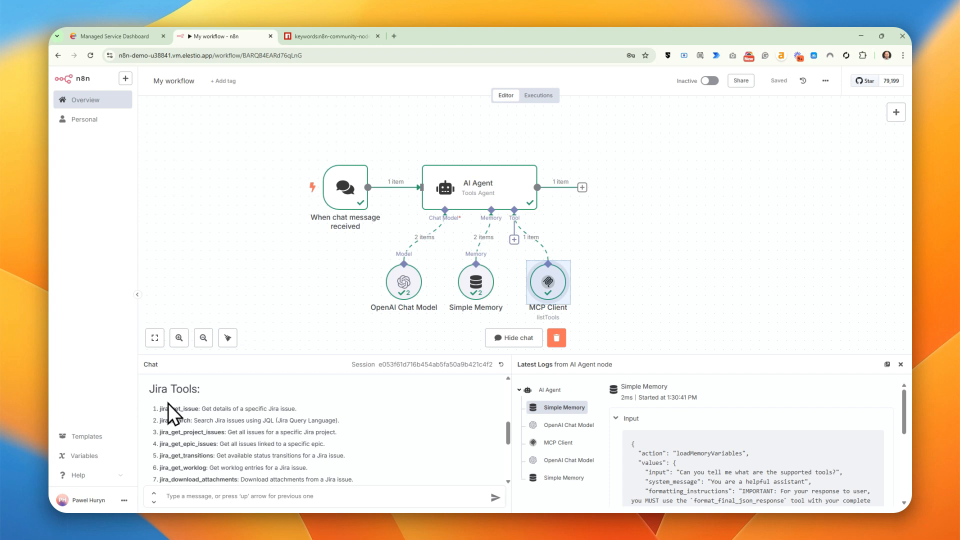
{"action": "mouse_move", "coordinate": [215, 453]}
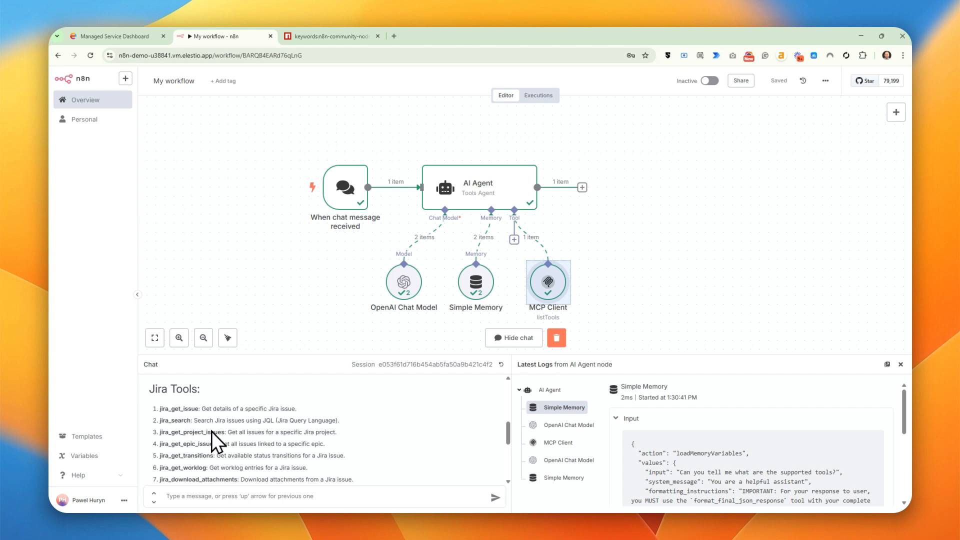
{"action": "scroll", "scroll_direction": "down", "scroll_amount": 3}
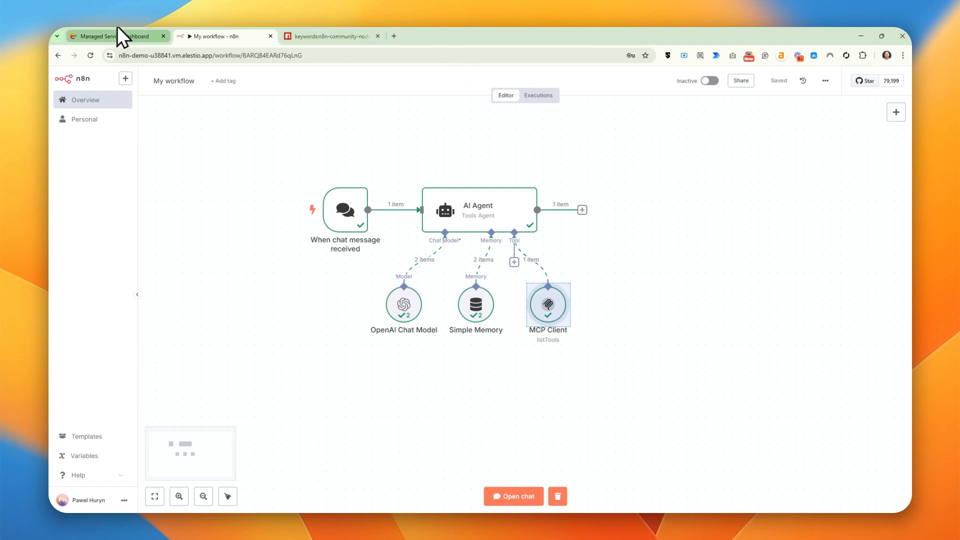
{"action": "mouse_move", "coordinate": [123, 36]}
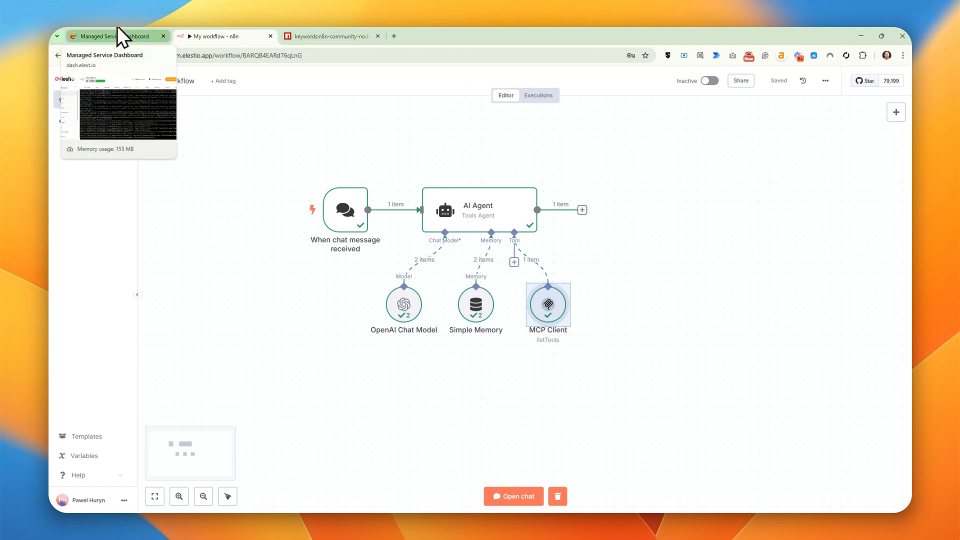